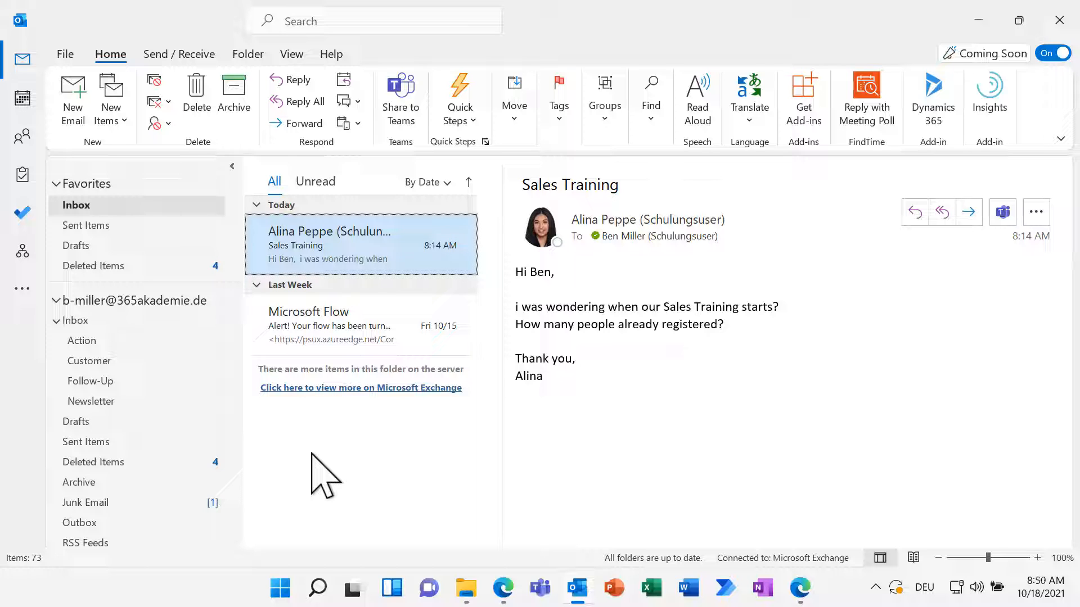
mouse_move(344, 324)
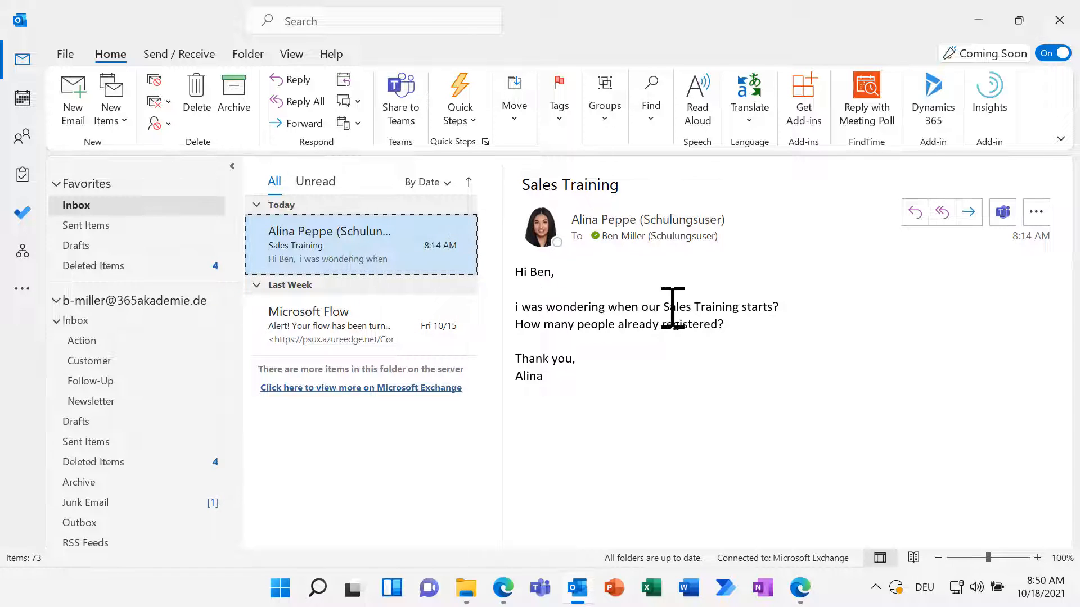
mouse_move(677, 279)
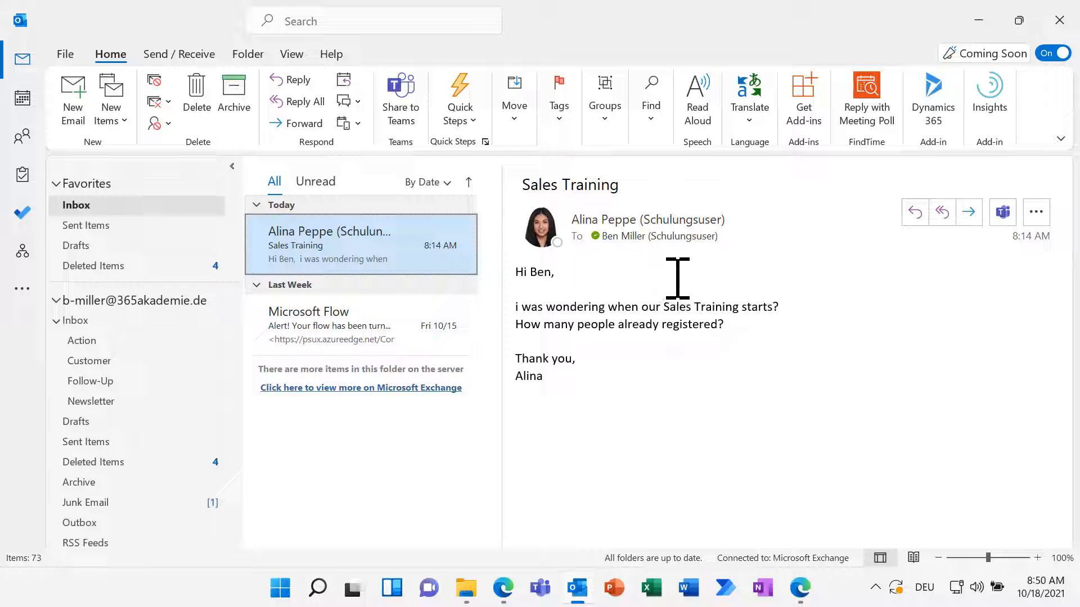
mouse_move(891, 171)
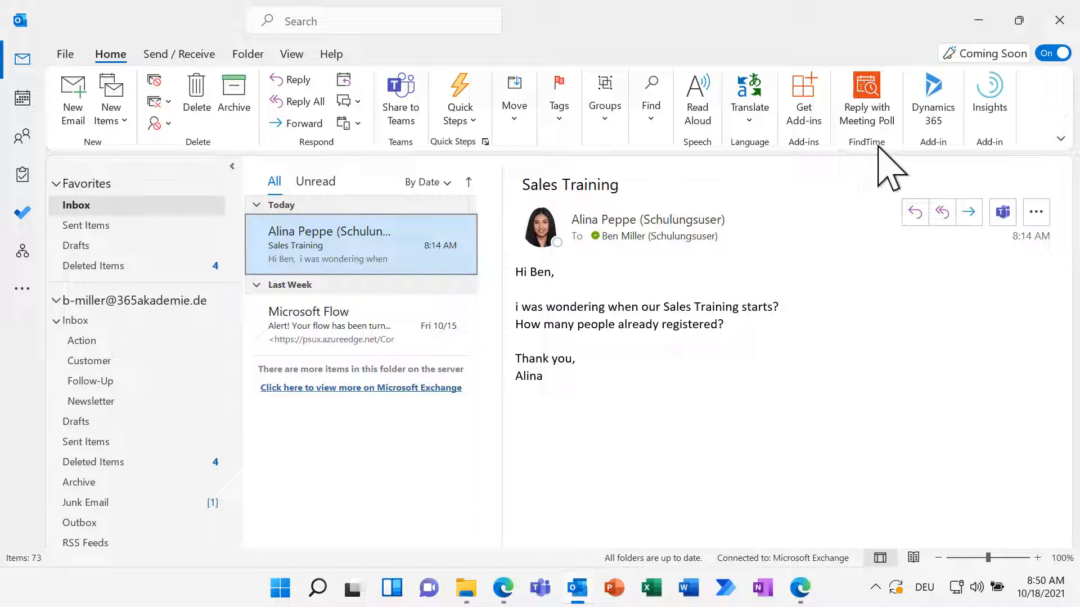
mouse_move(865, 97)
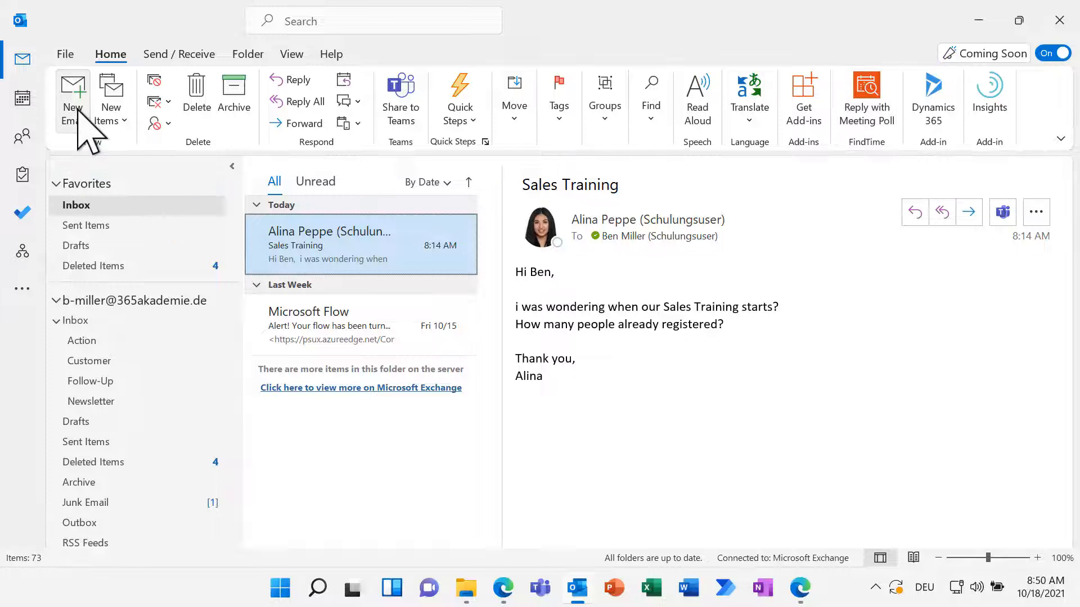
click(72, 96)
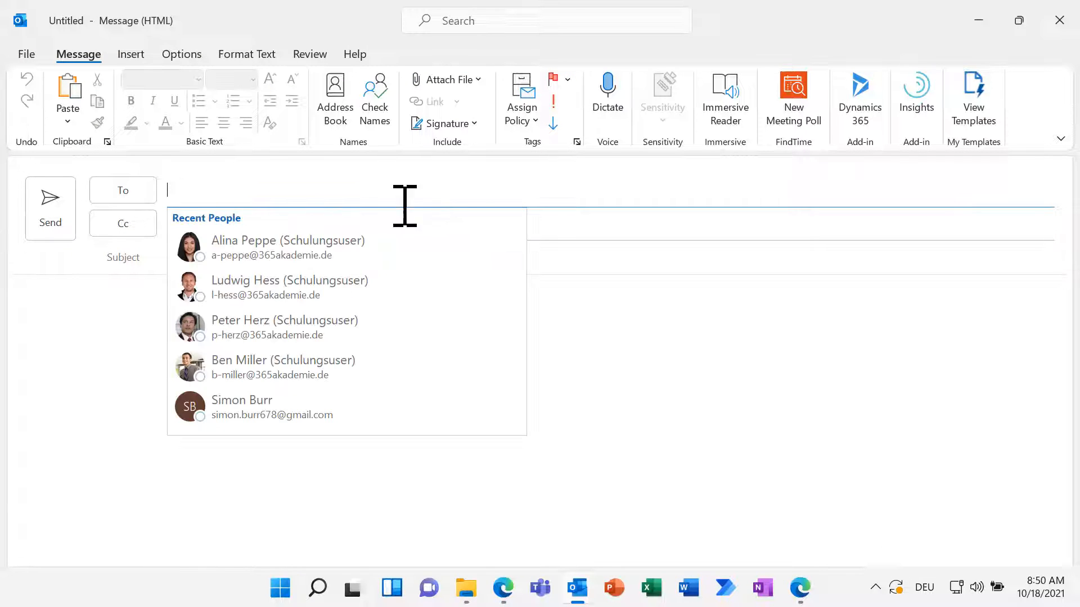
text(sim)
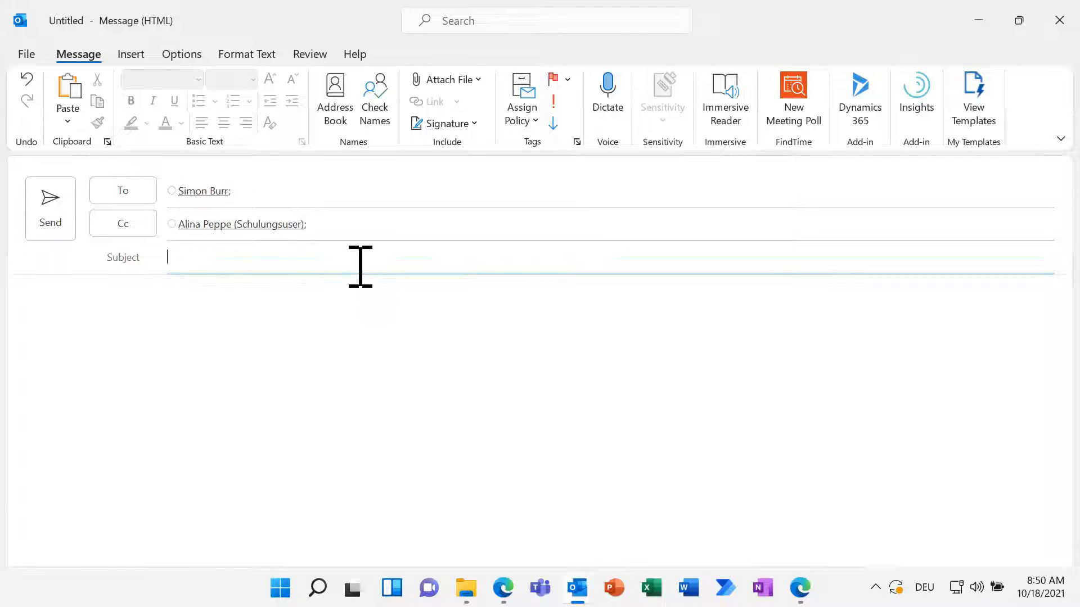
text(Sales Trai)
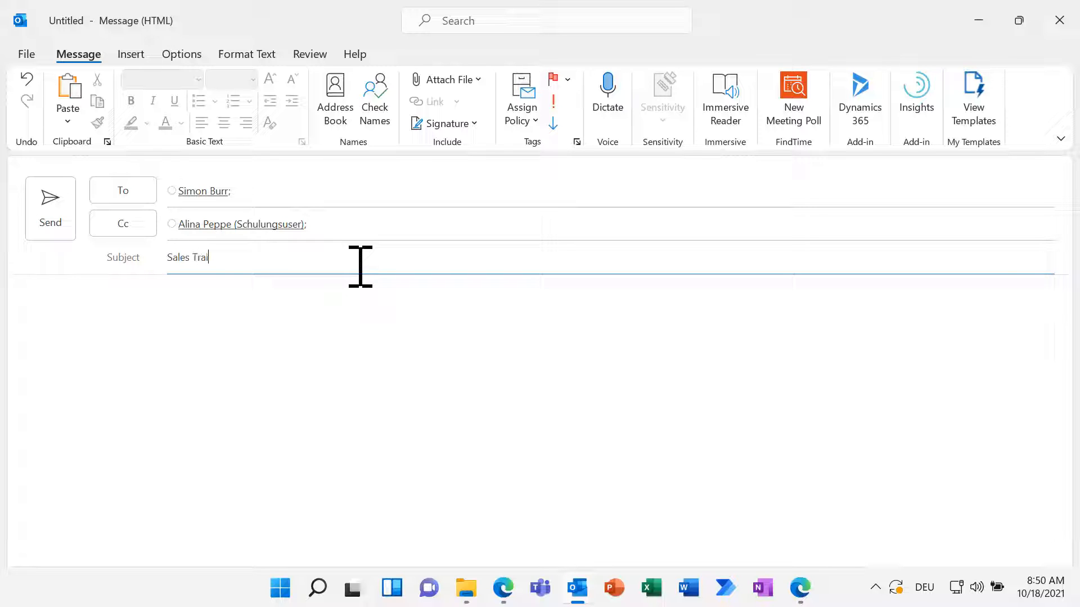
text(ning)
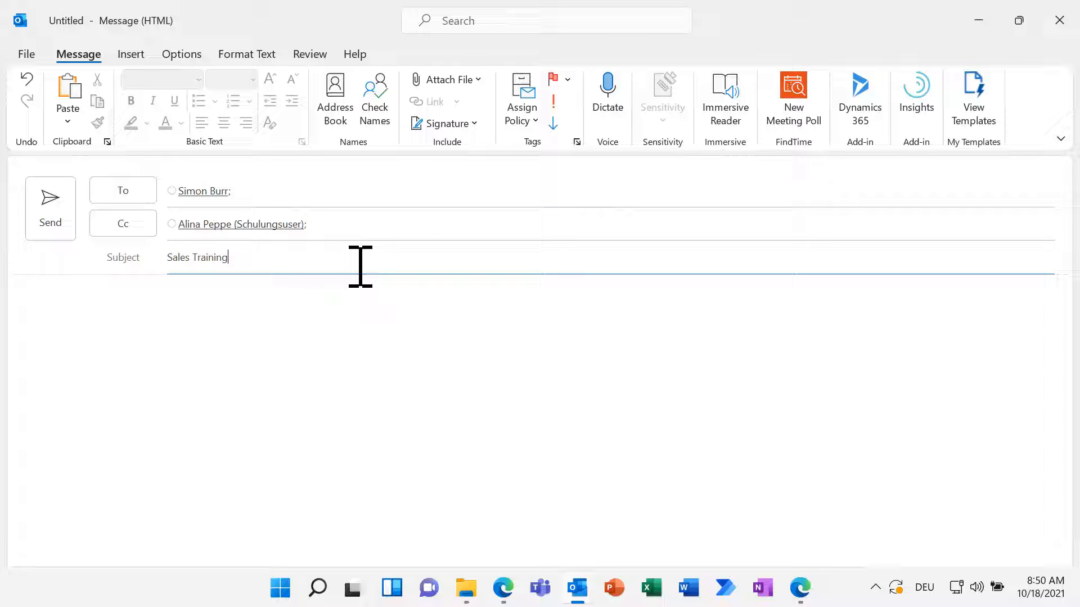
Start a FindTime New Meeting Poll pane showing 30-minute slots for Tuesday, October 19.
click(793, 97)
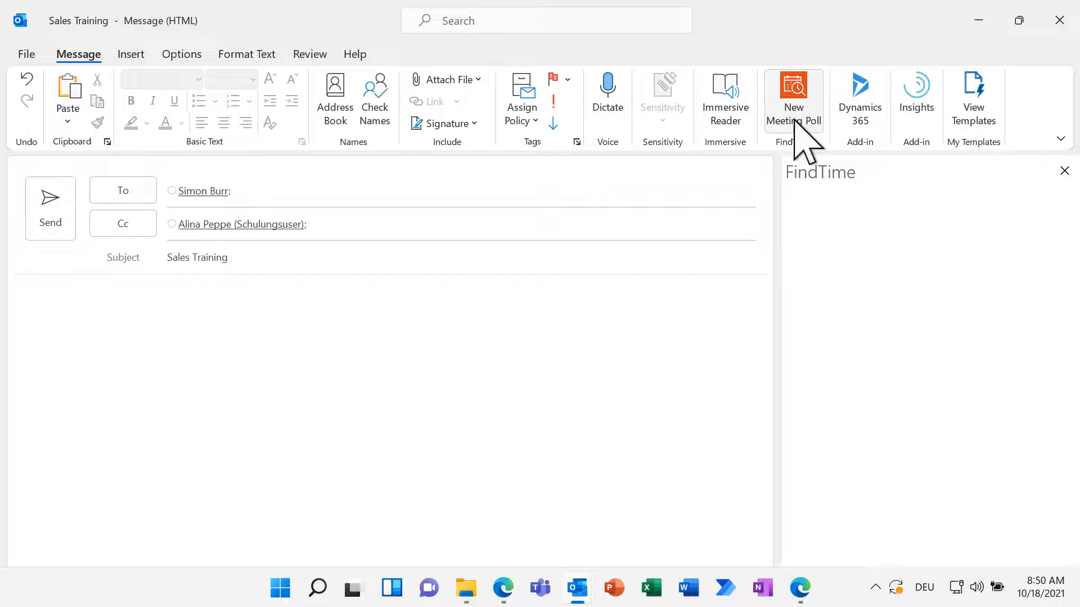
click(793, 96)
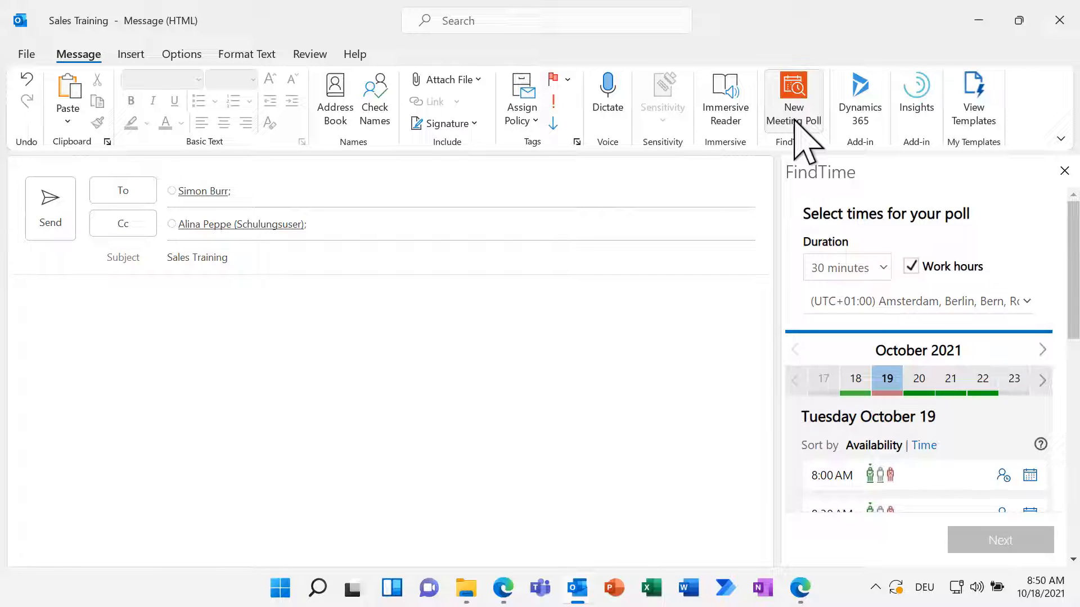
mouse_move(895, 296)
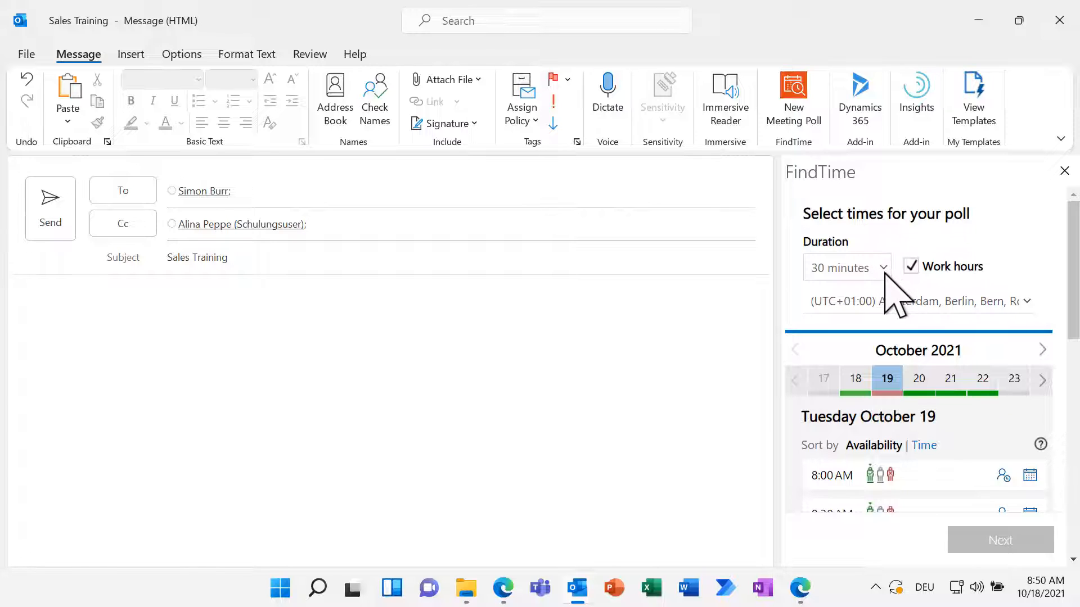
click(847, 268)
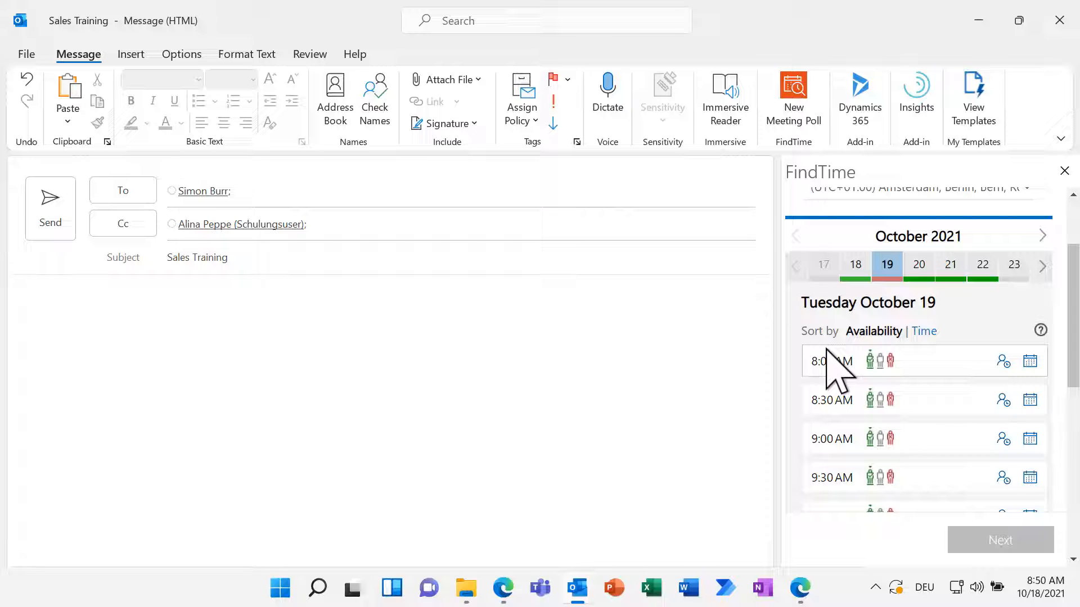
mouse_move(470, 212)
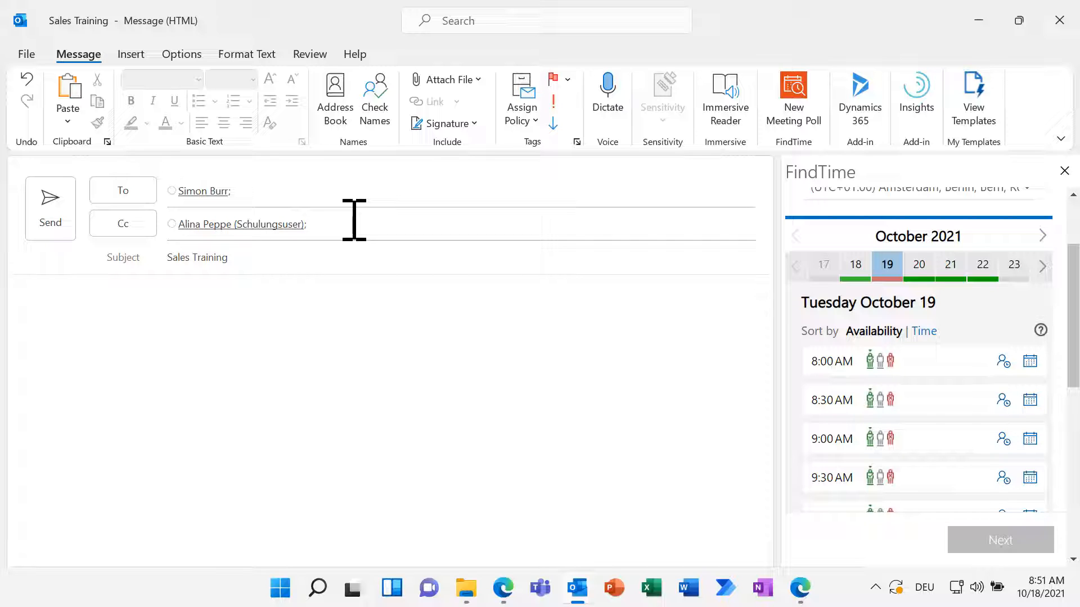
mouse_move(887, 303)
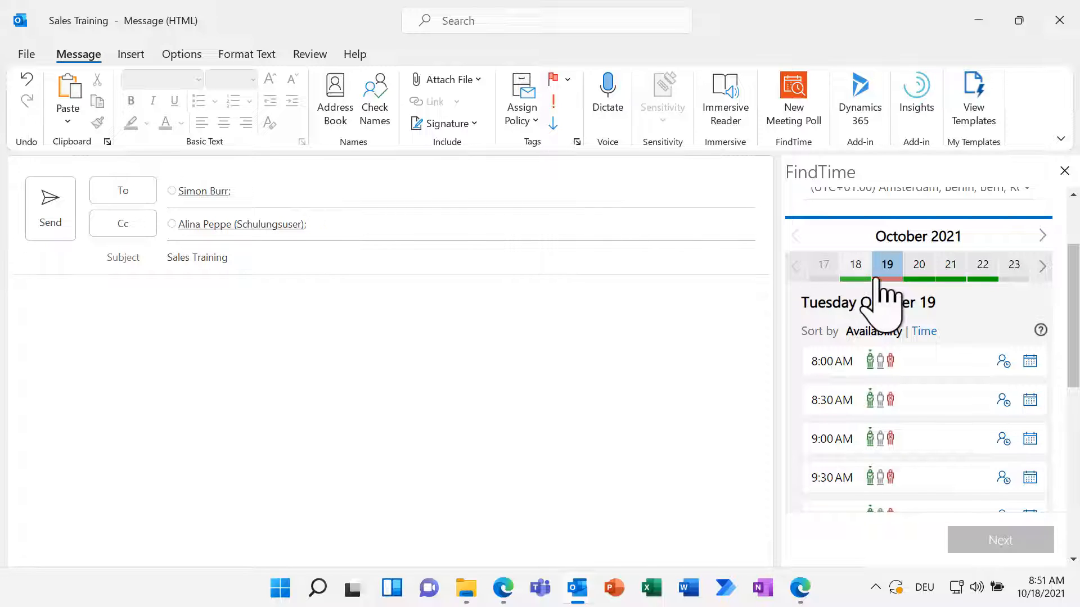
mouse_move(923, 393)
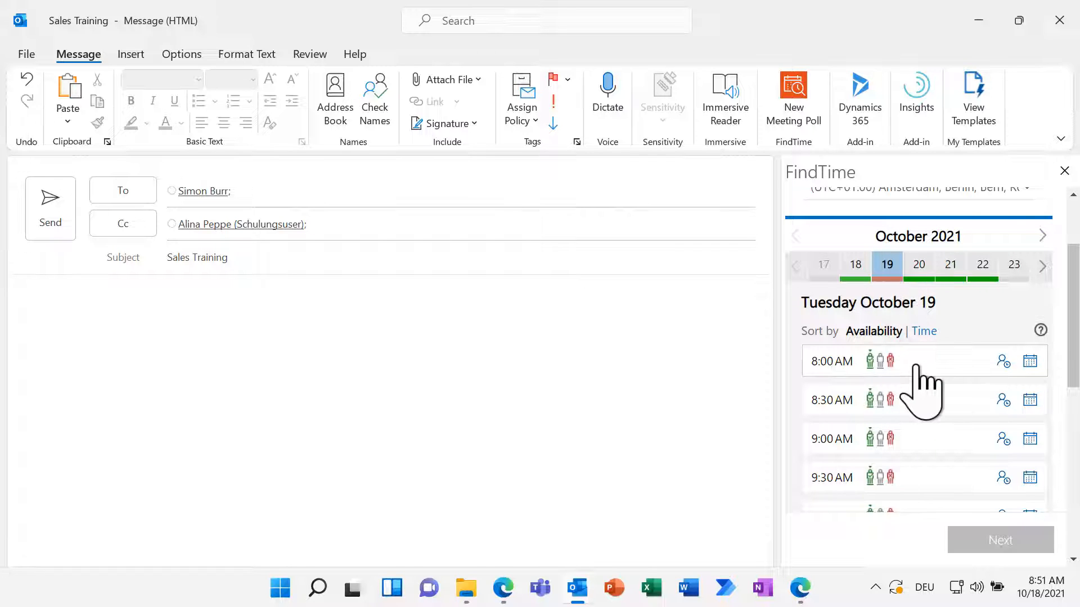
mouse_move(909, 393)
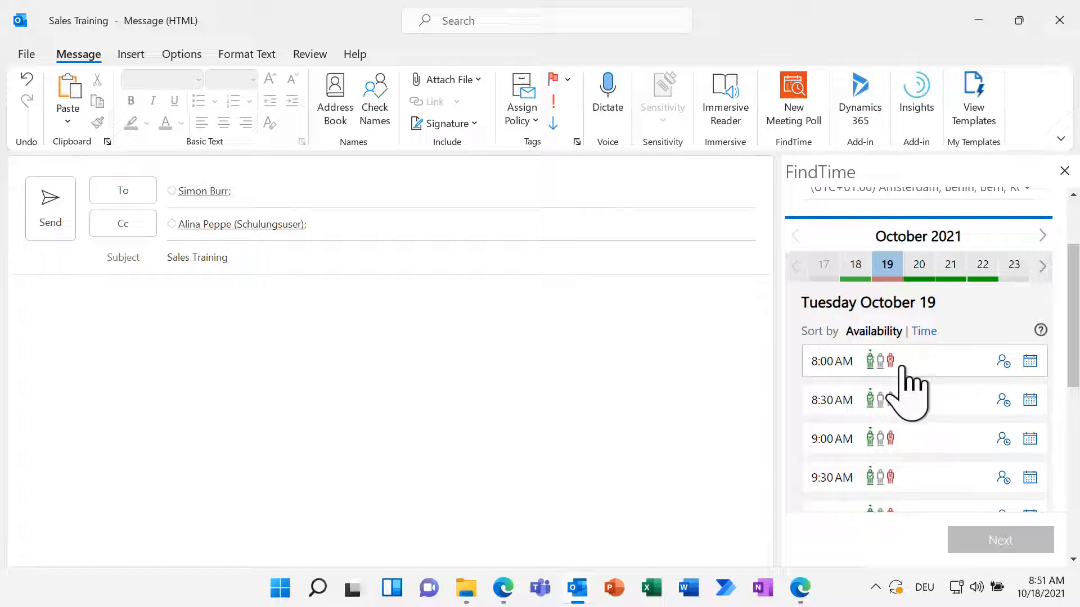
mouse_move(890, 360)
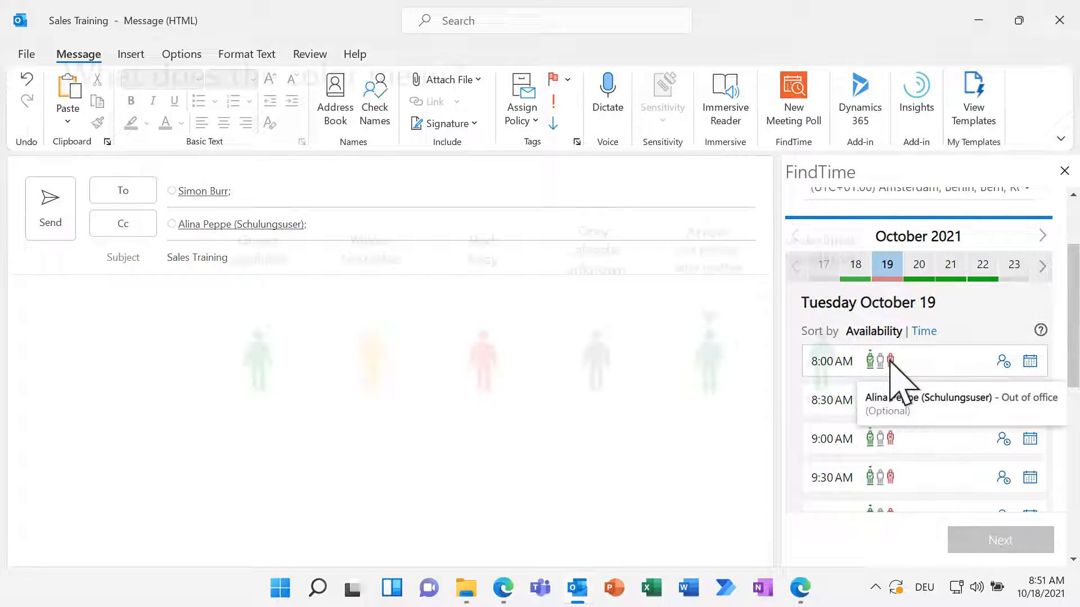
mouse_move(869, 361)
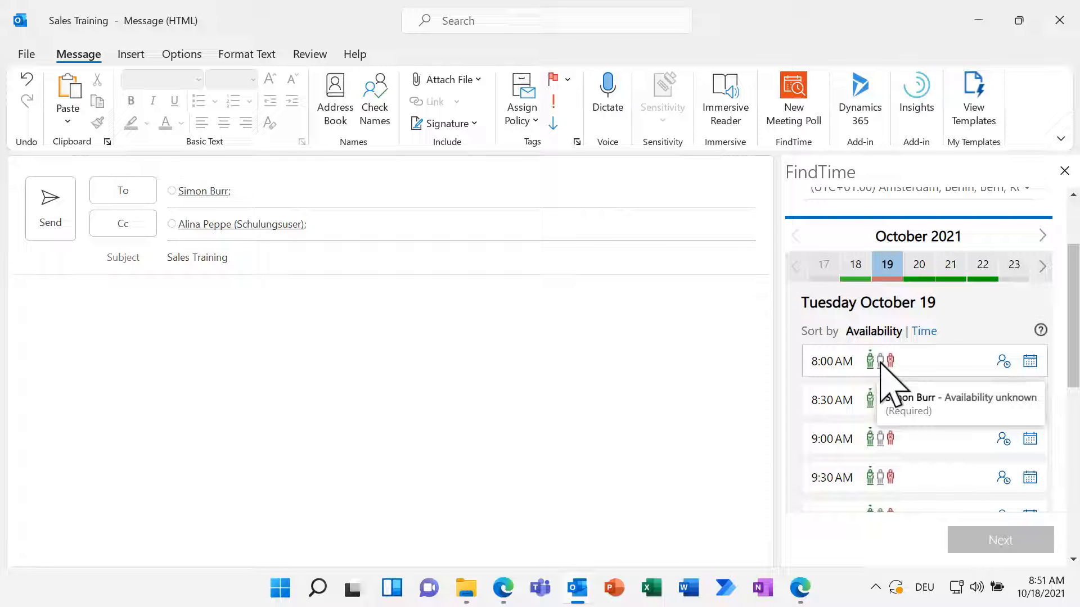
Select candidate slots 8:30 and 10:00 on October 20 and 9:30 and 11:00 on October 21.
click(917, 264)
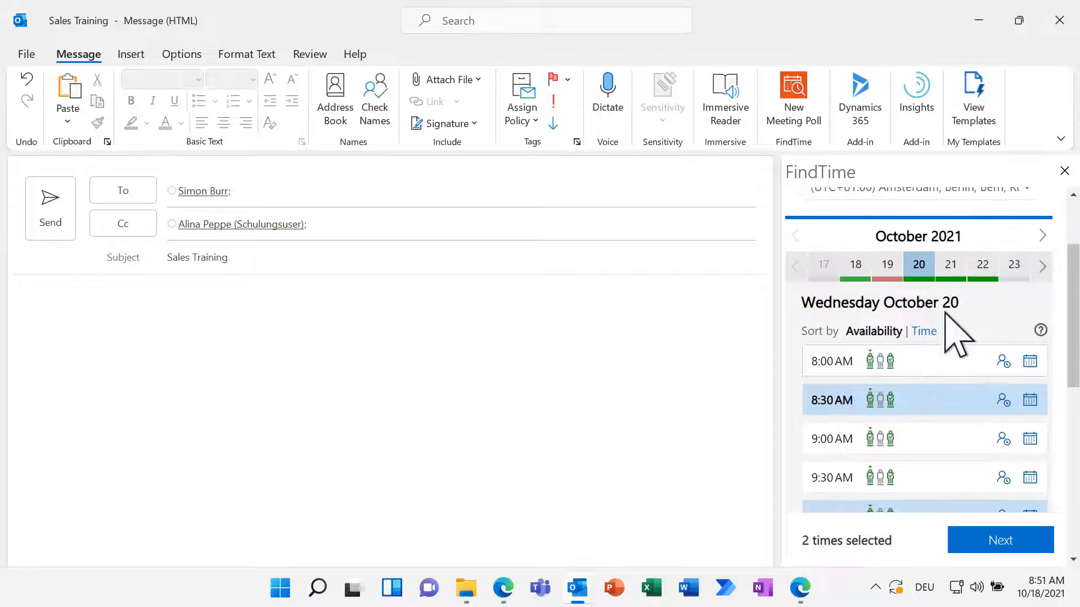
click(949, 263)
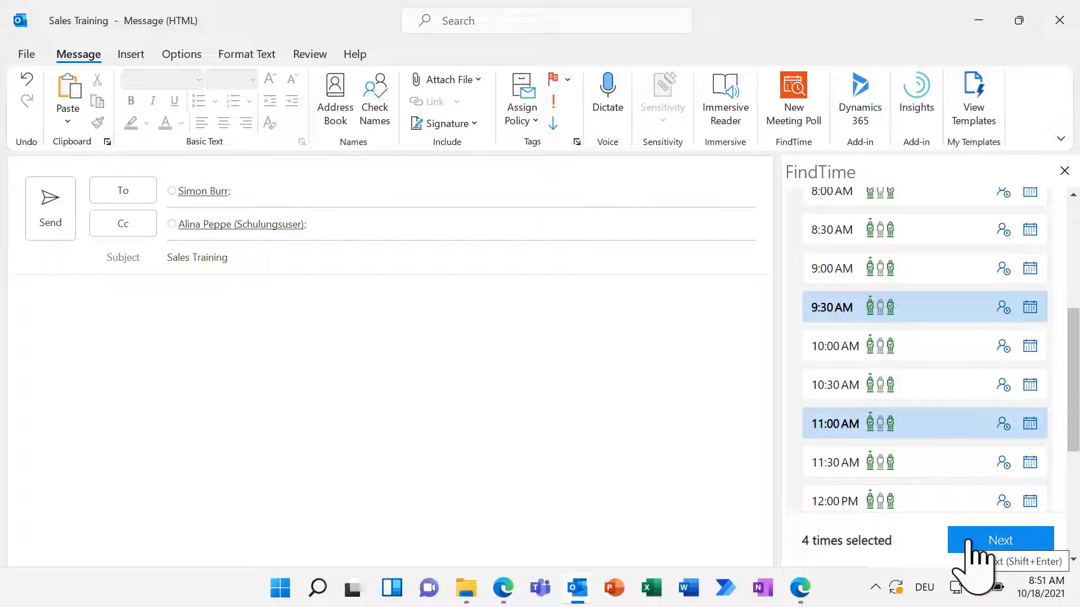
Continue to the poll settings step with the four selected times and Teams meeting enabled.
click(1000, 540)
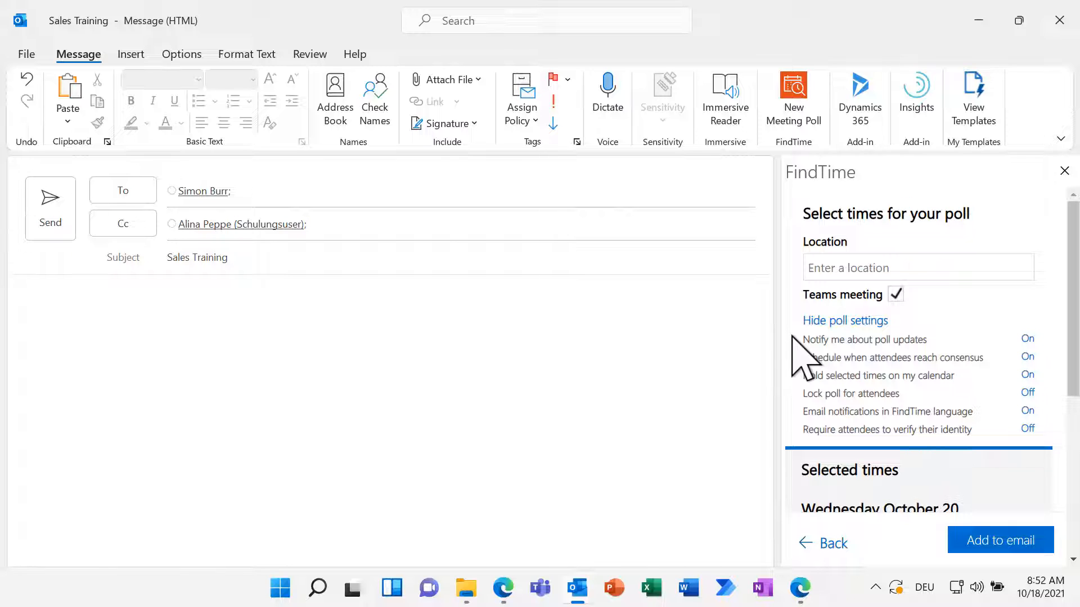
mouse_move(884, 375)
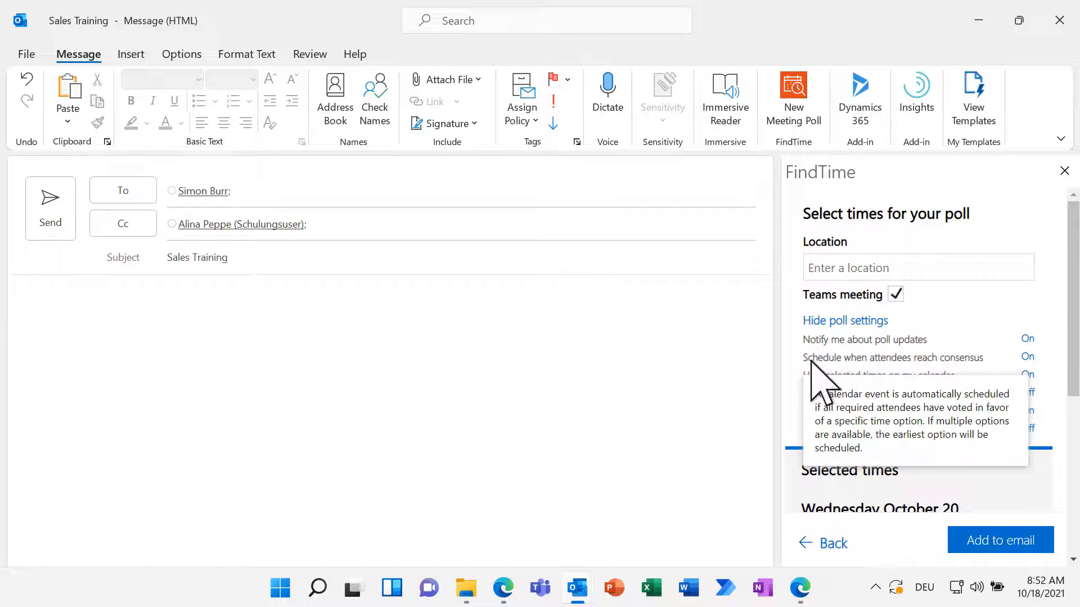
mouse_move(805, 383)
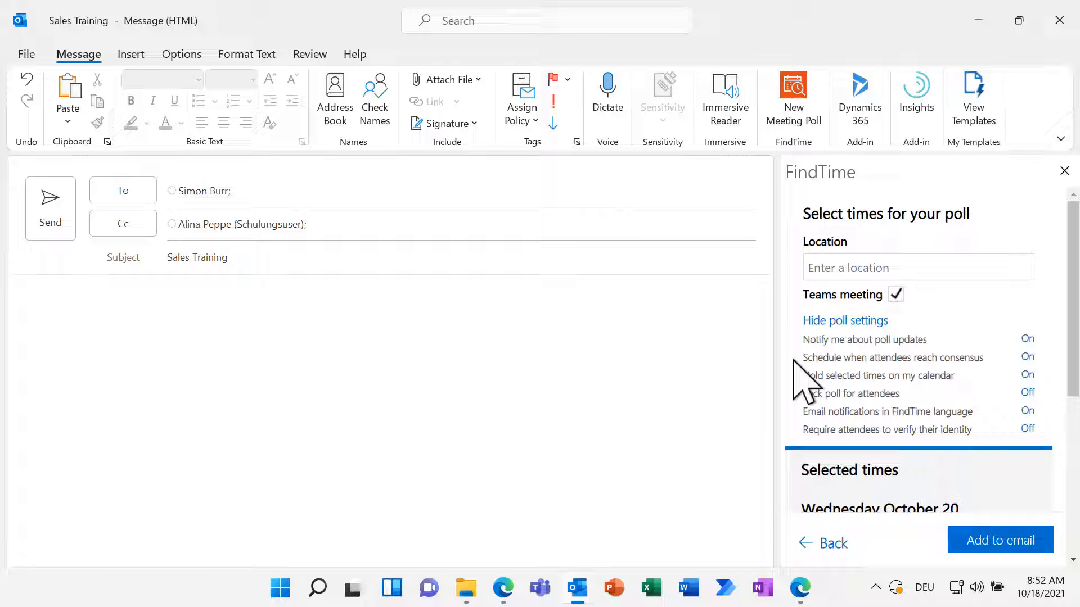
mouse_move(812, 396)
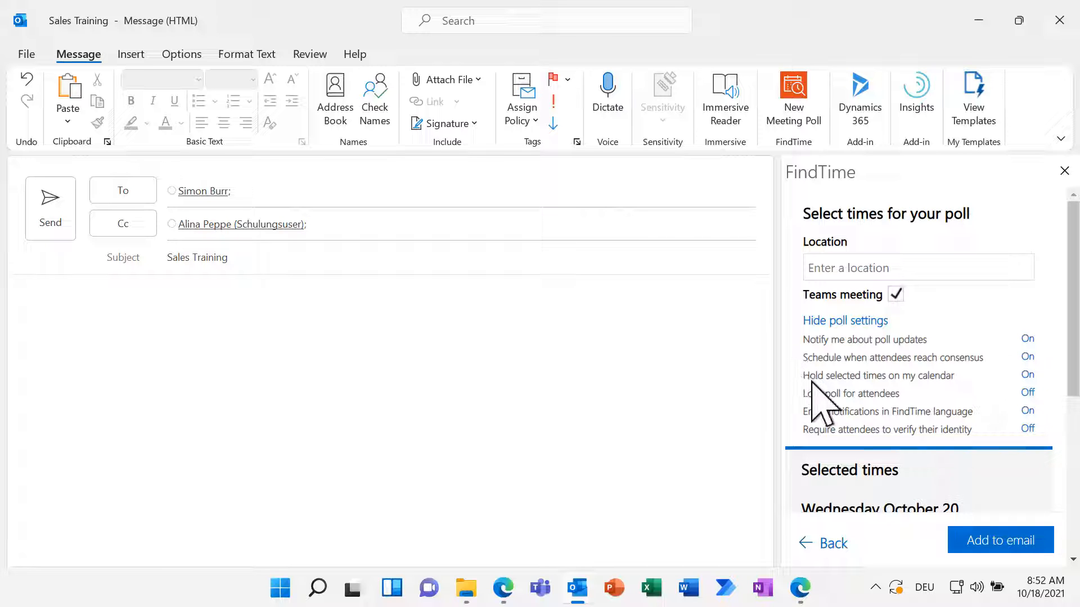
mouse_move(817, 406)
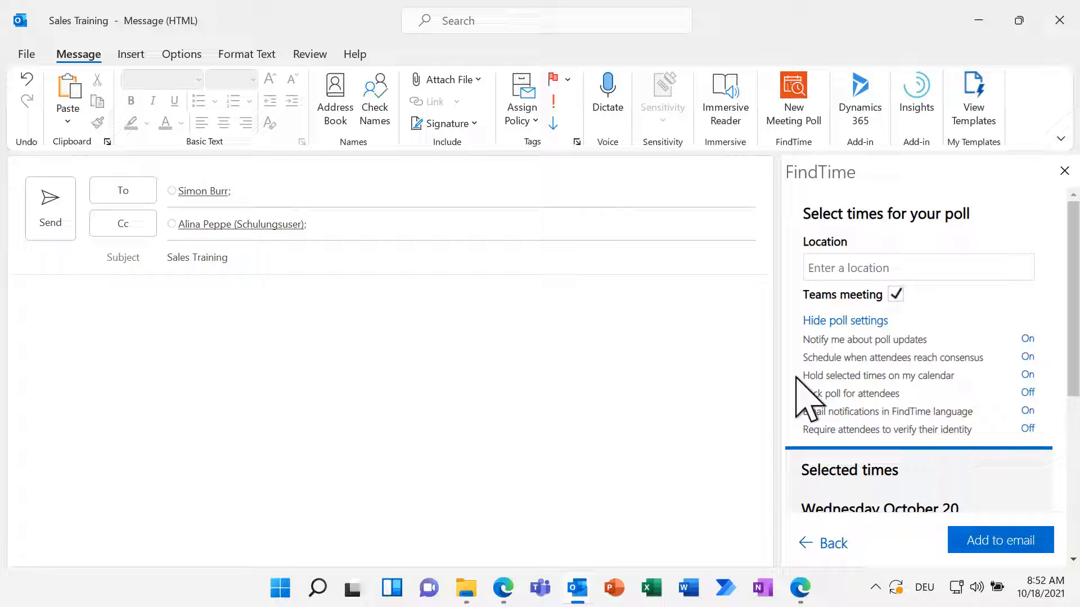
Remove the Thursday October 21 9:30 AM slot, leaving three poll options, and continue.
scroll(down, 3)
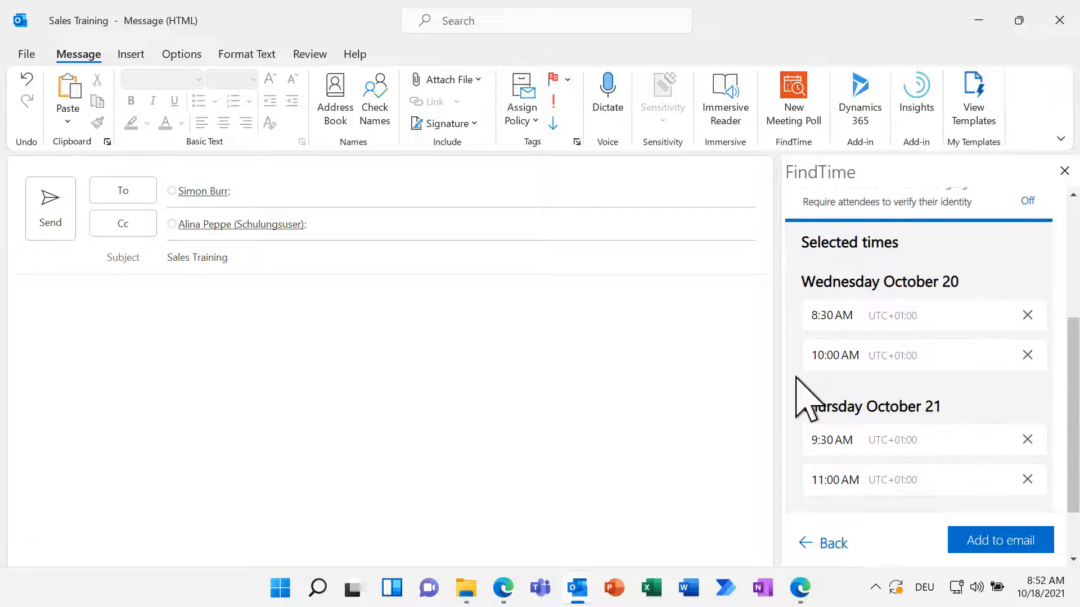
mouse_move(992, 406)
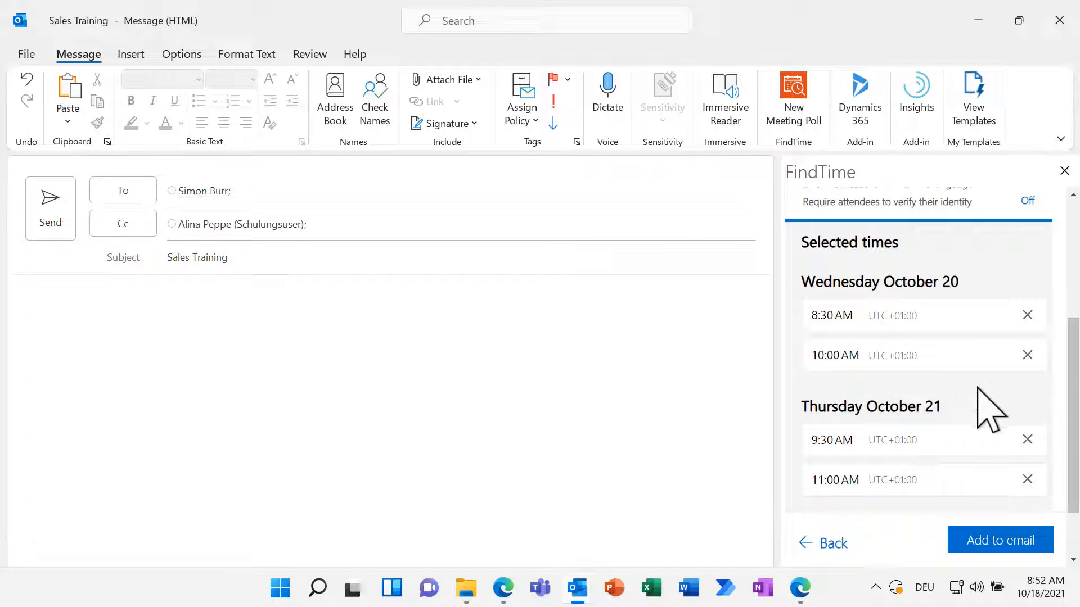
mouse_move(1039, 451)
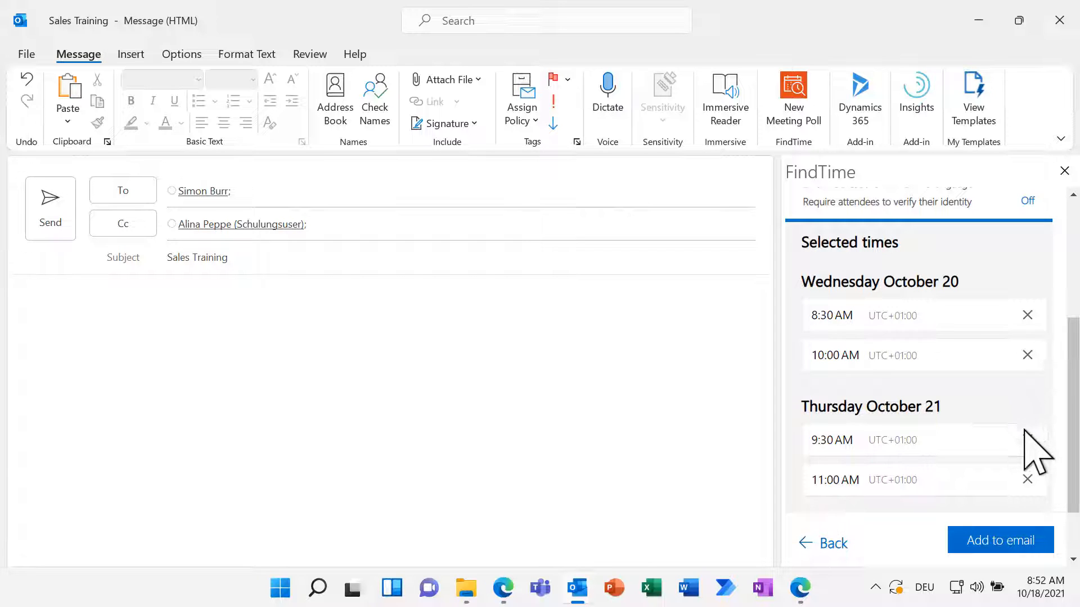
click(1027, 440)
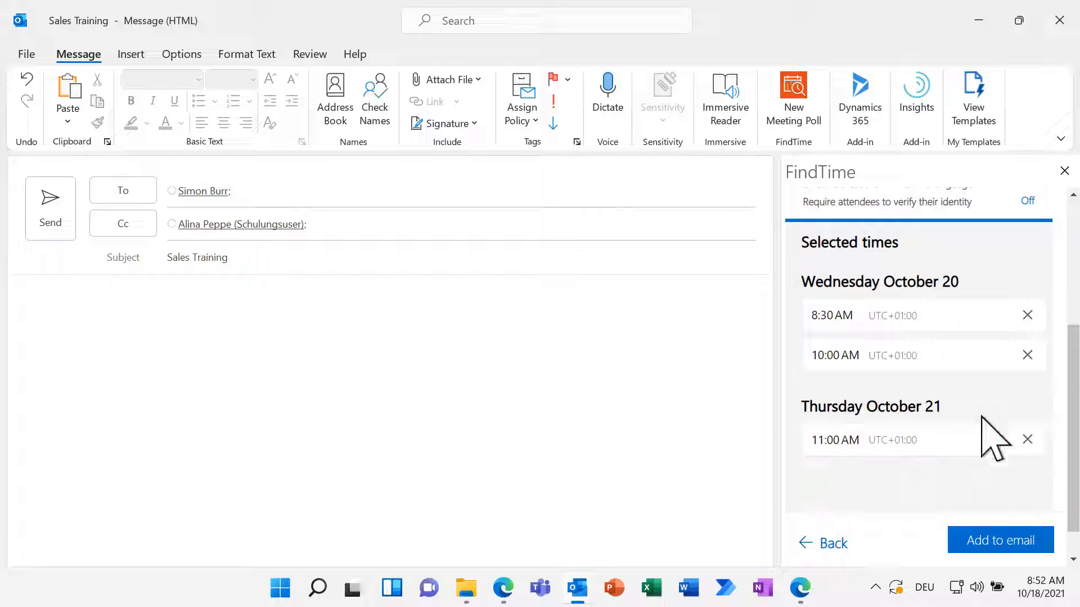
click(1000, 539)
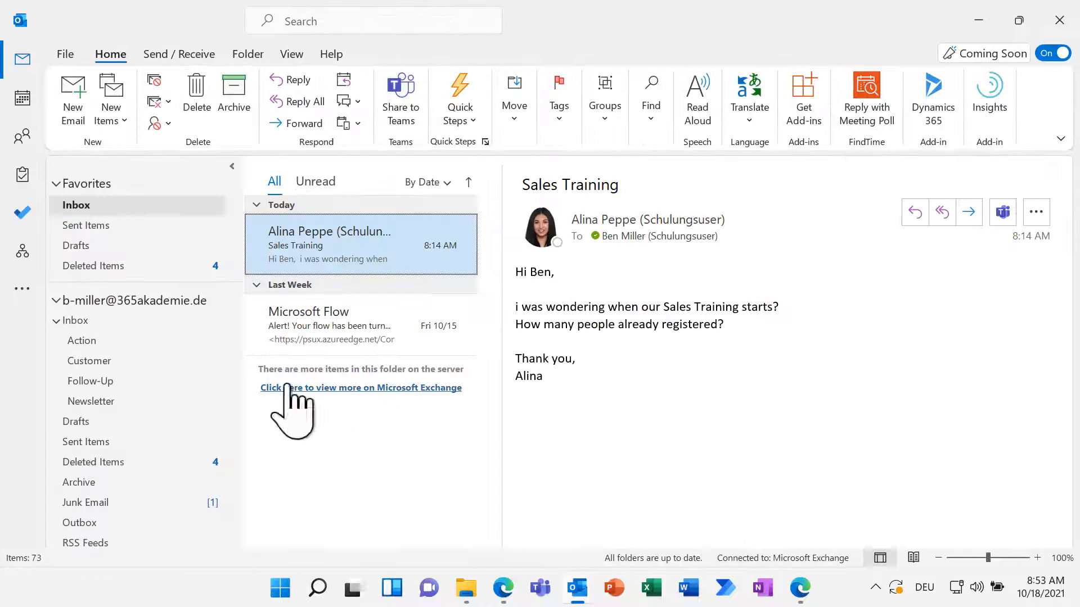
click(22, 97)
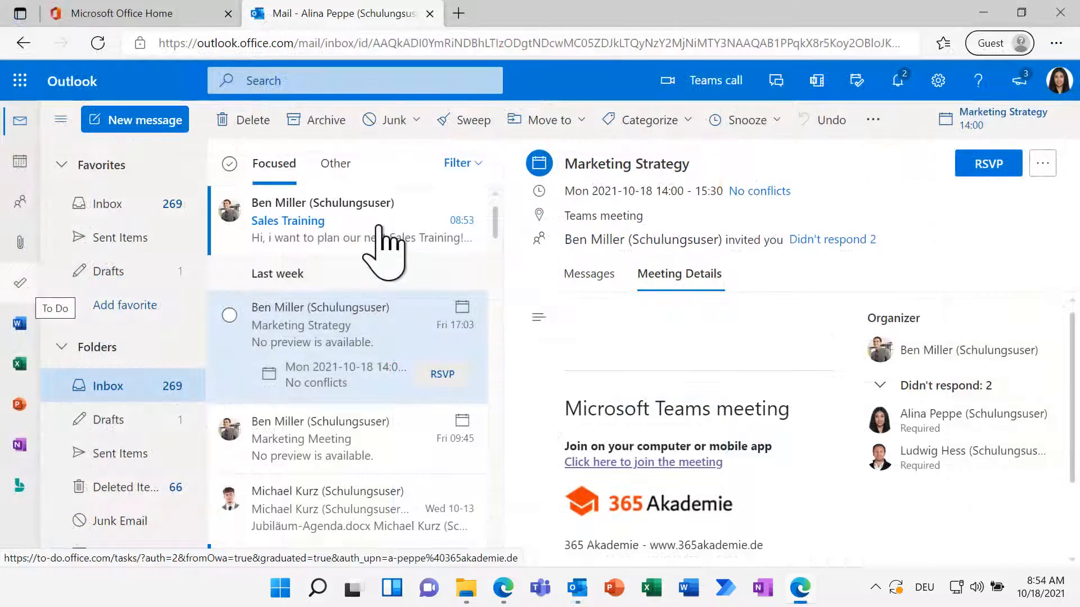
click(324, 221)
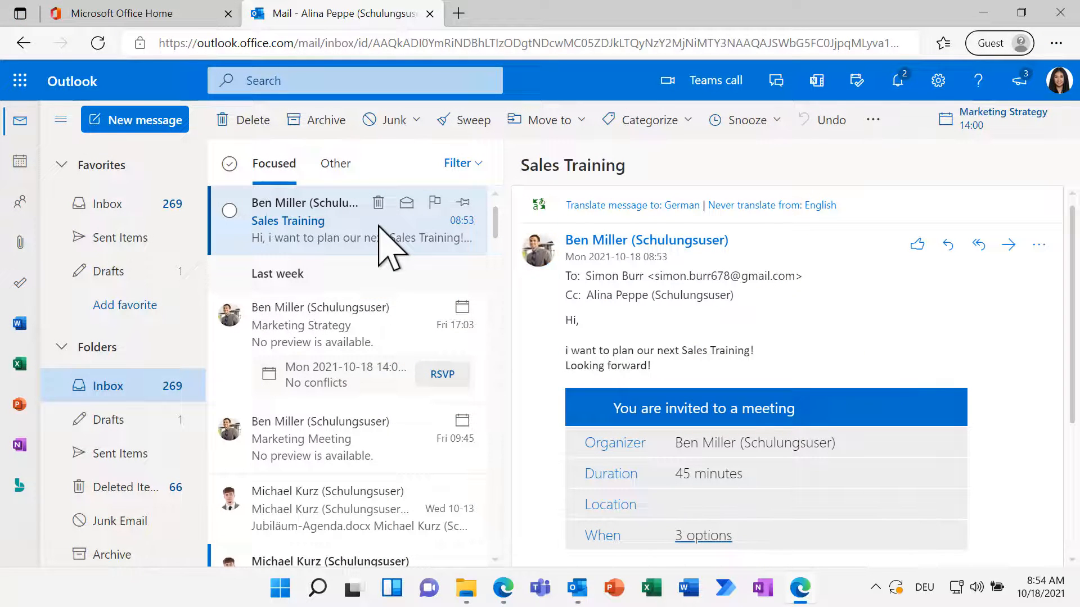
scroll(down, 3)
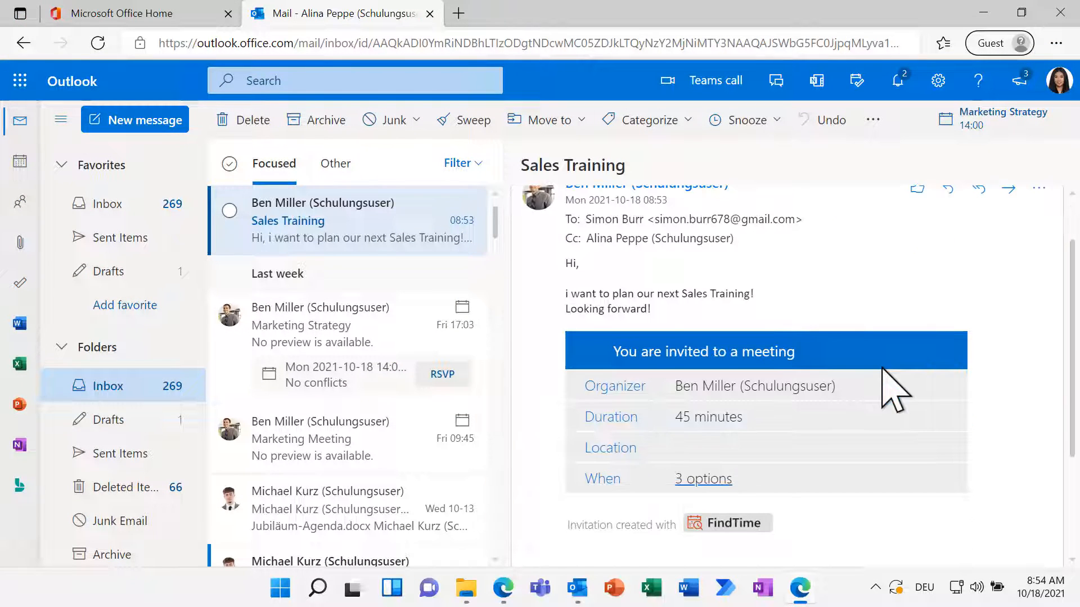
mouse_move(703, 479)
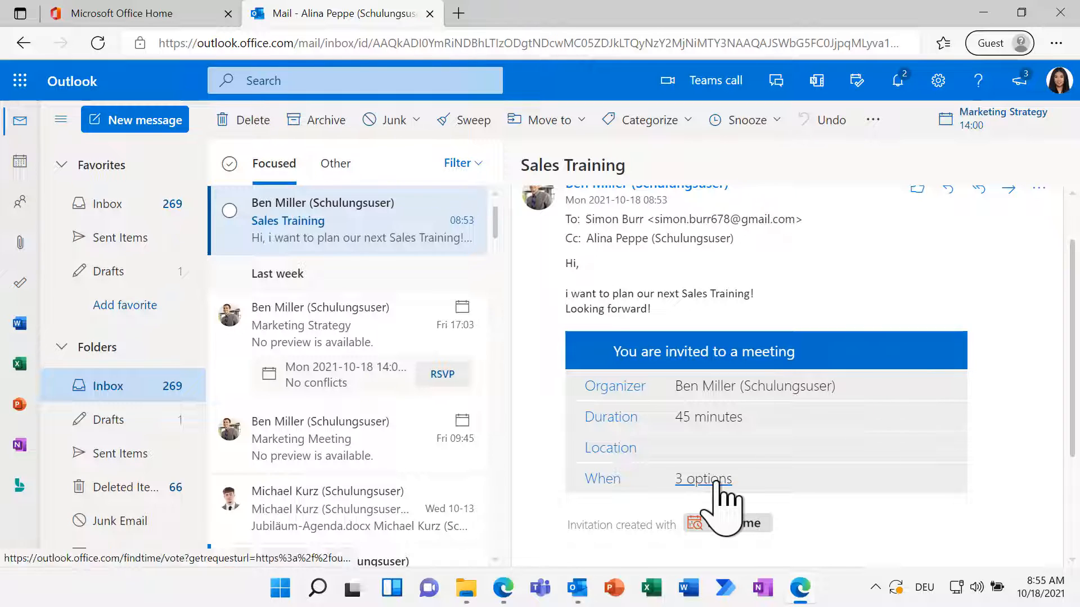
Vote Yes for 8:30 AM, Prefer for 10:00 AM, No for Thursday 11:00 AM, and submit.
click(702, 479)
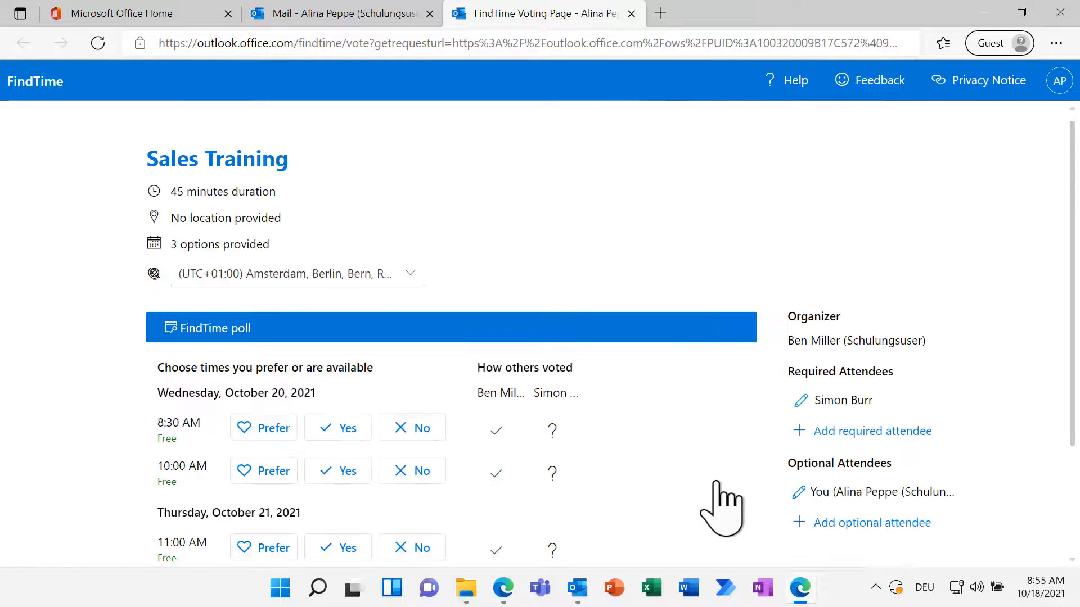
scroll(down, 3)
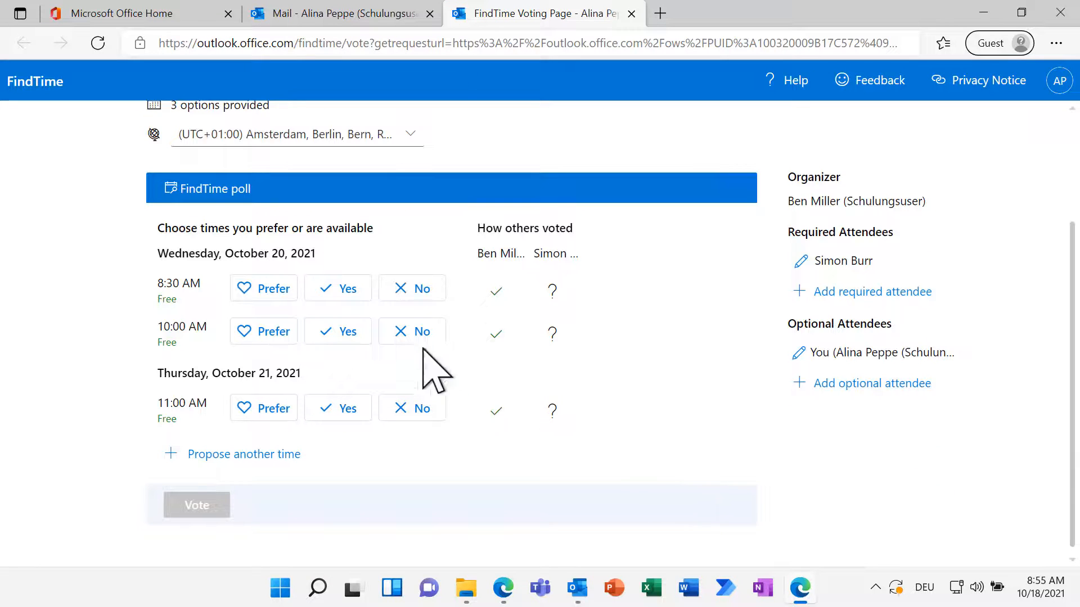
click(337, 288)
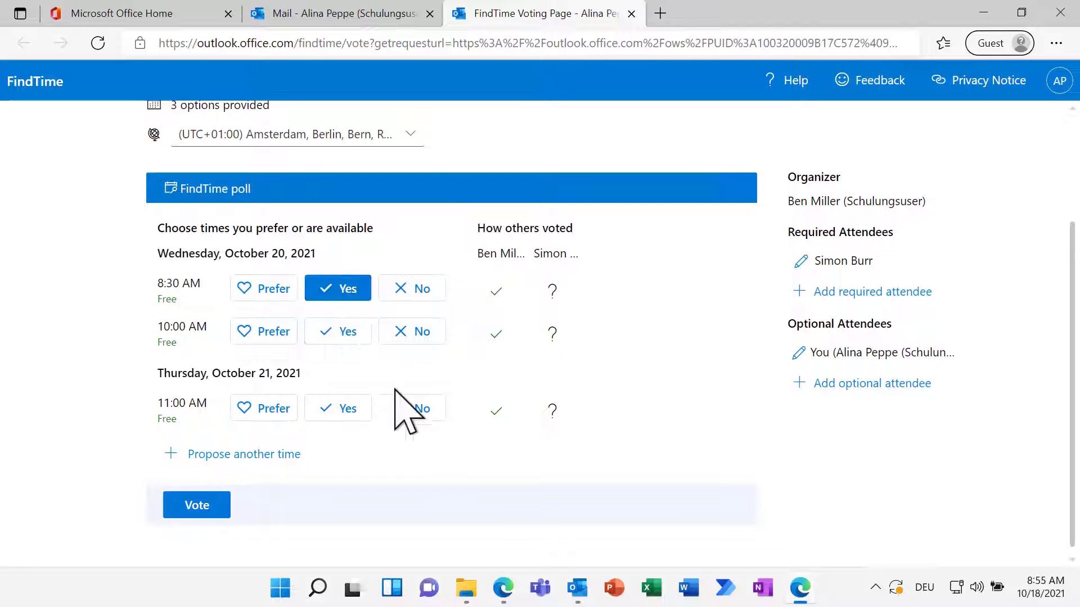
click(412, 407)
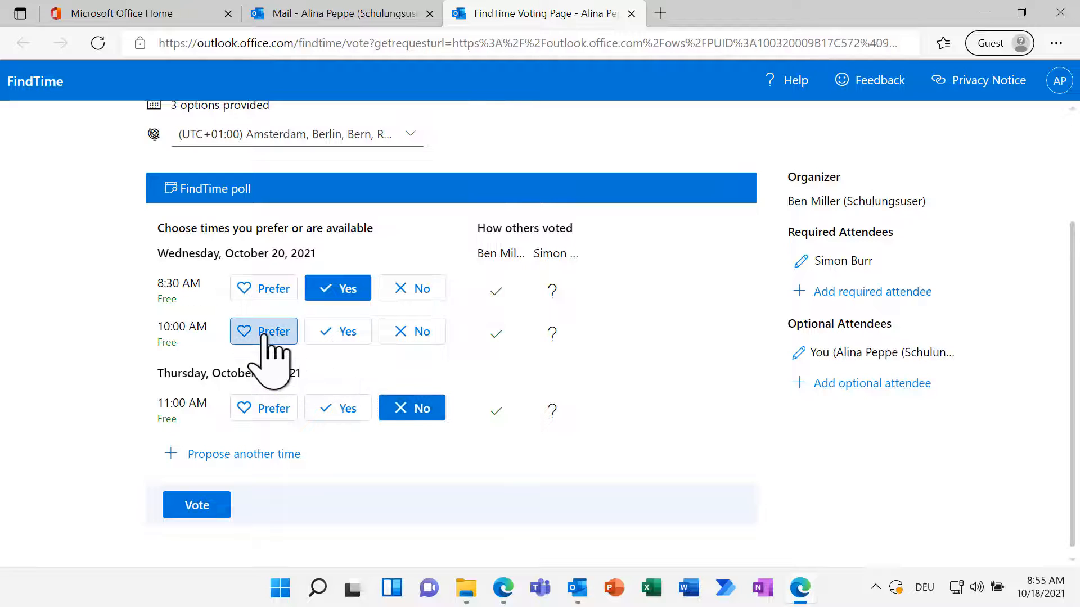
click(263, 331)
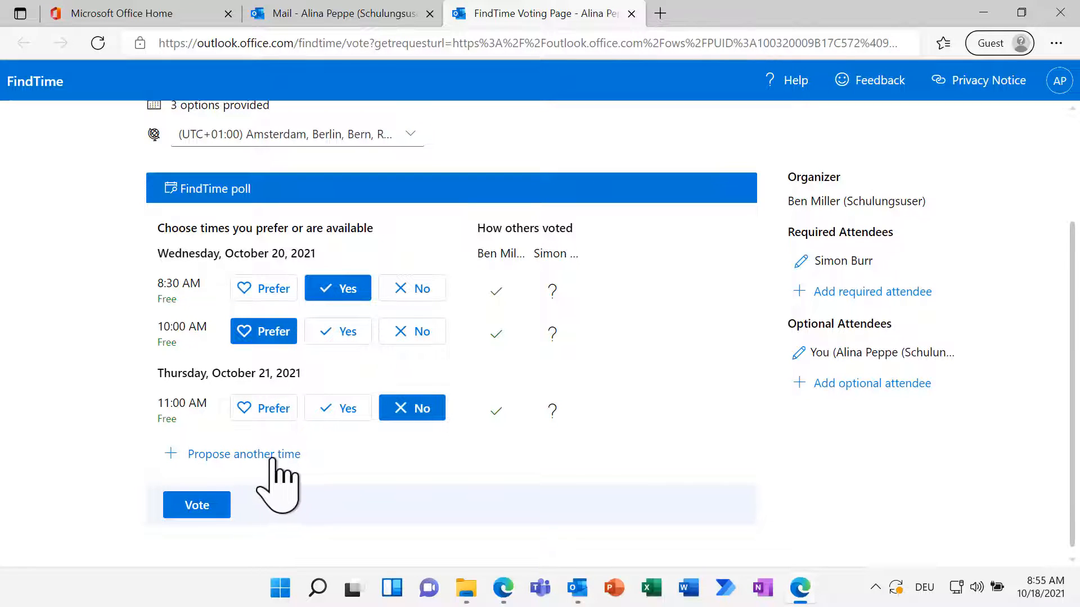
mouse_move(288, 489)
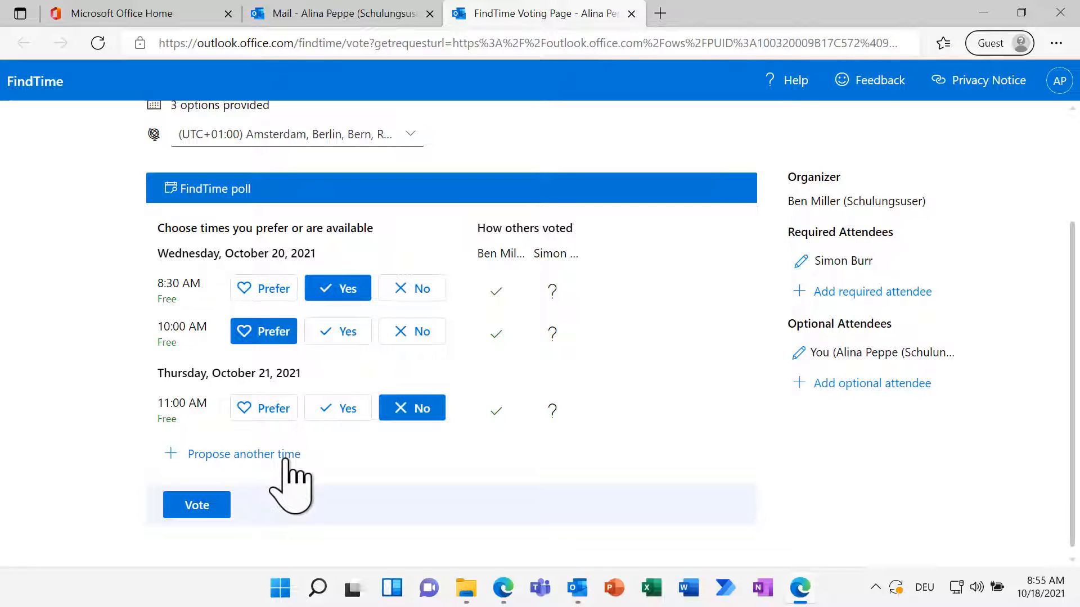
click(195, 505)
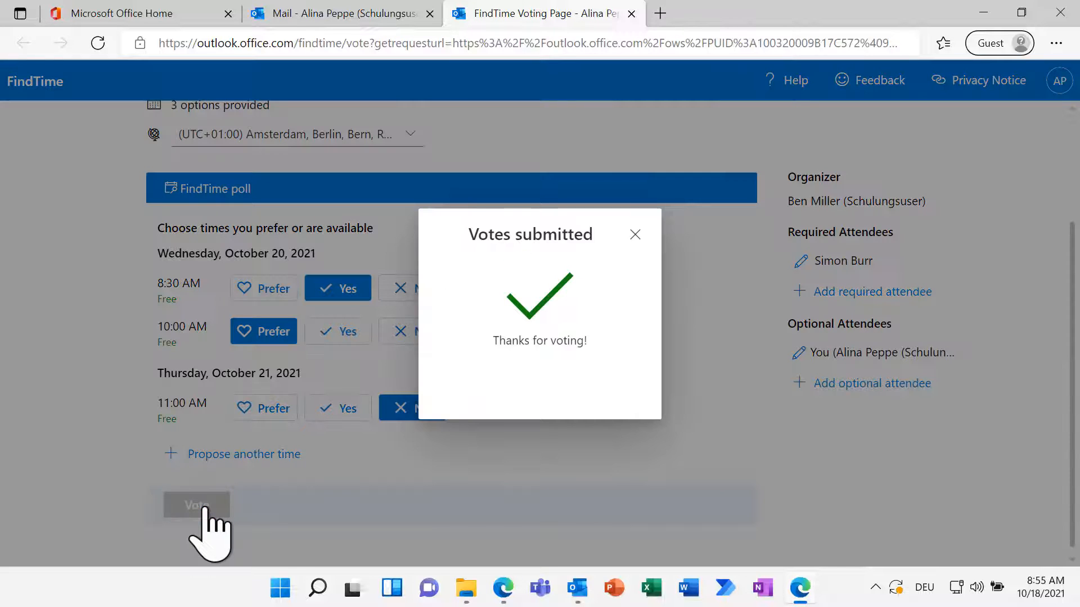
click(633, 234)
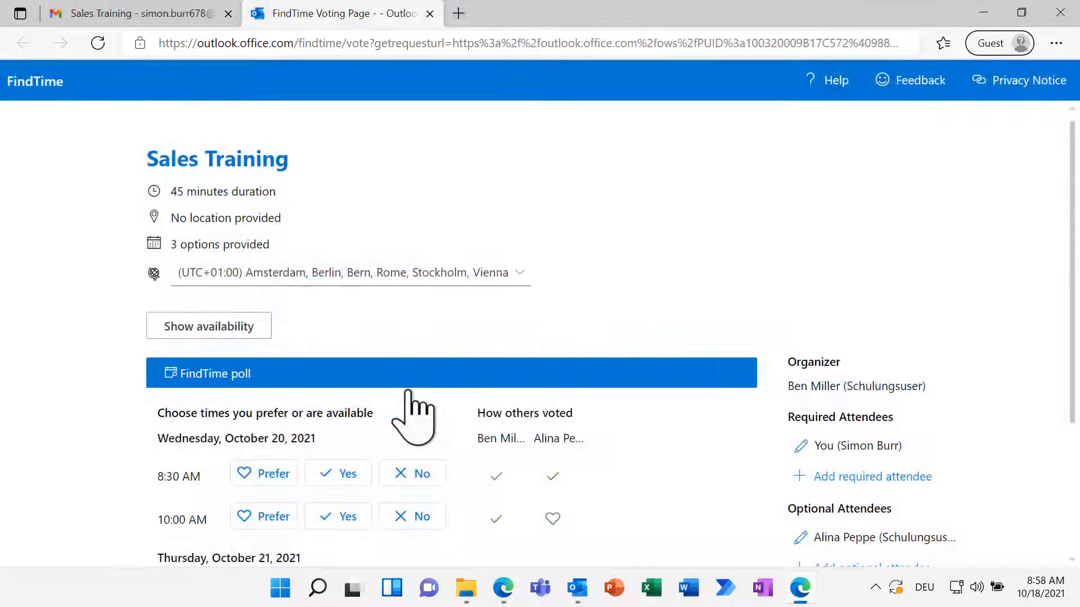
scroll(down, 3)
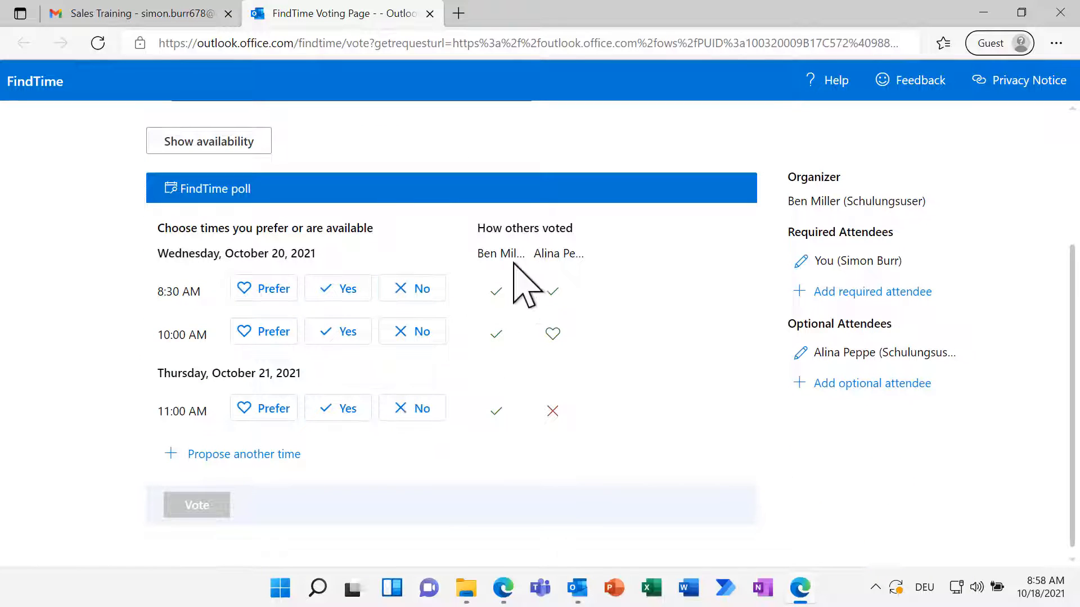
mouse_move(596, 438)
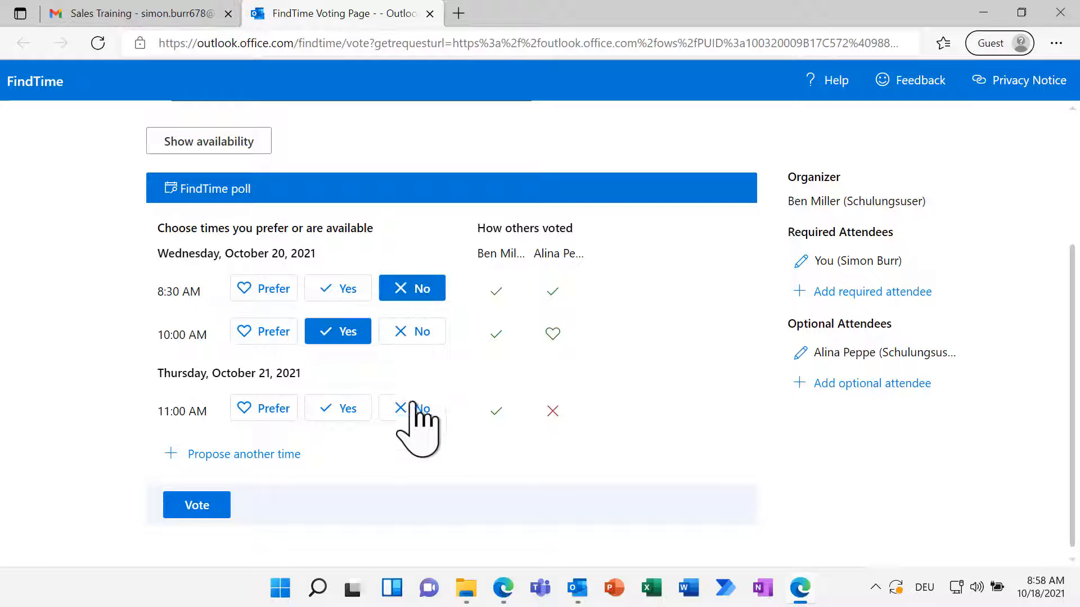
click(411, 407)
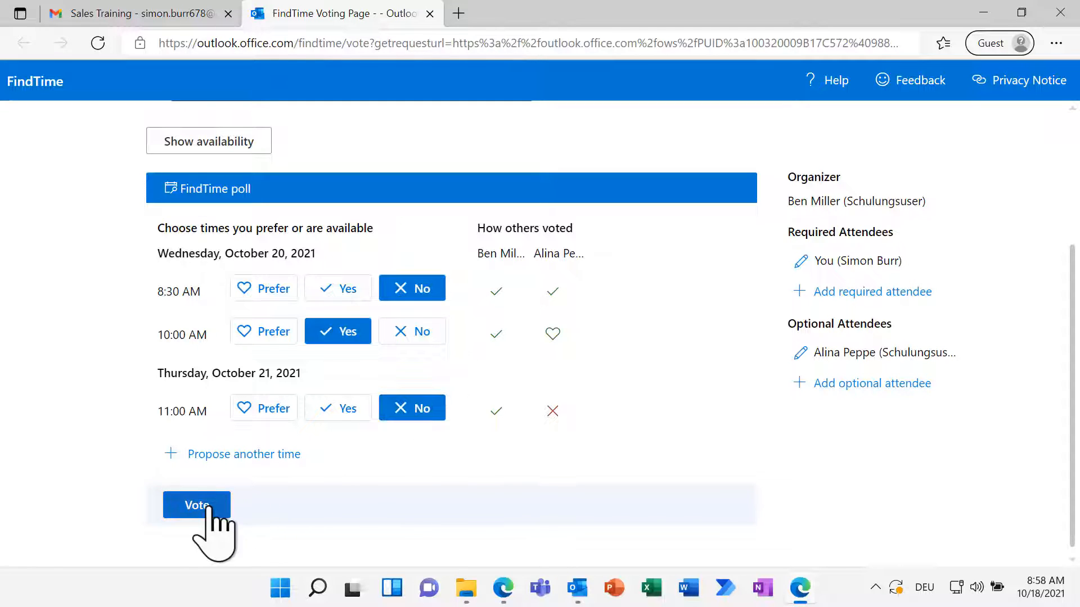
click(595, 588)
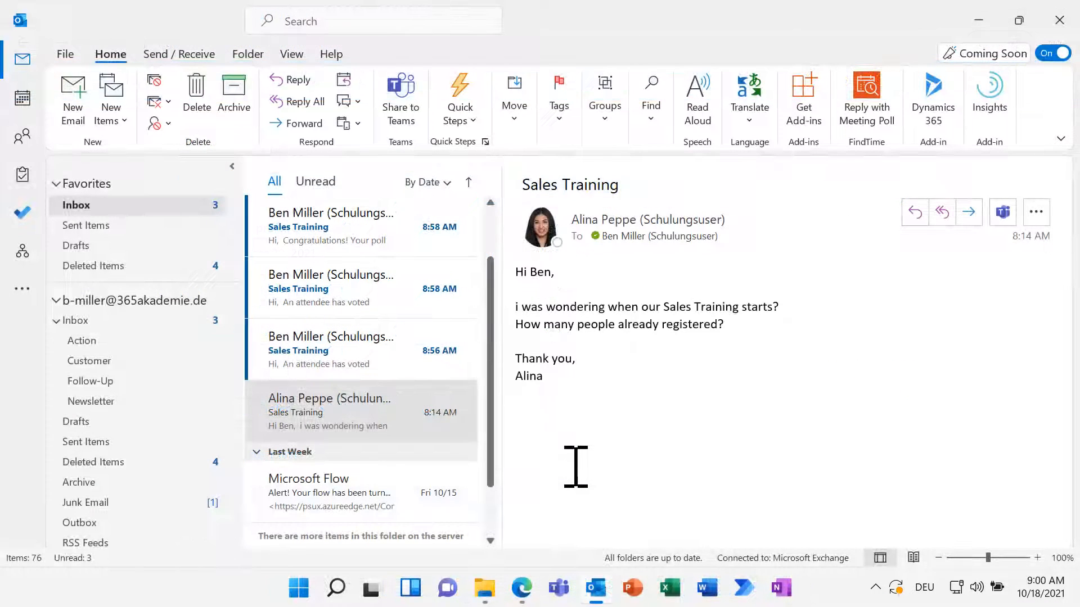
click(330, 349)
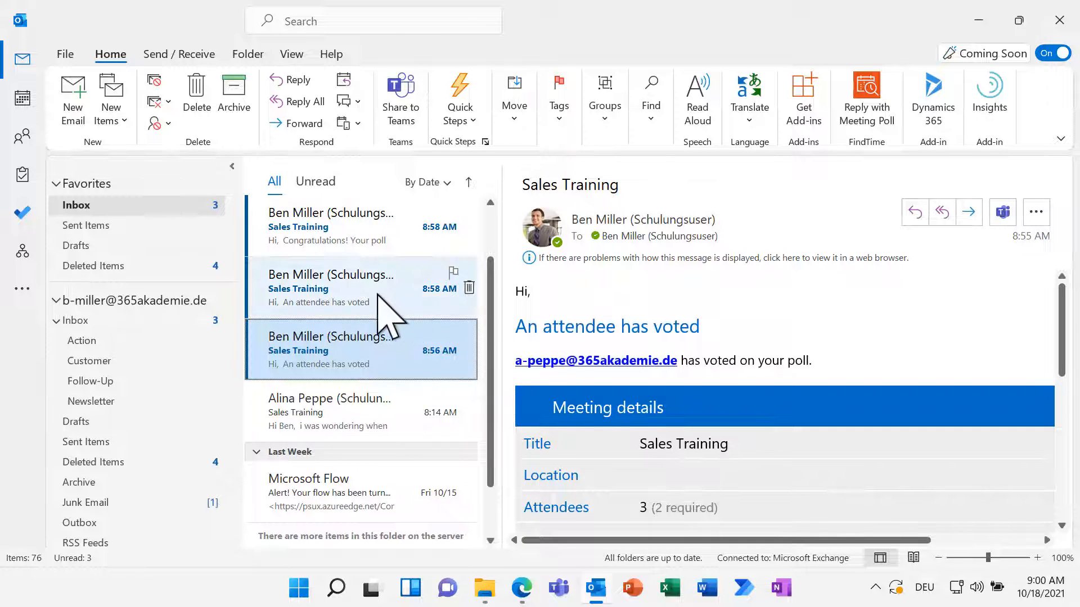
click(344, 289)
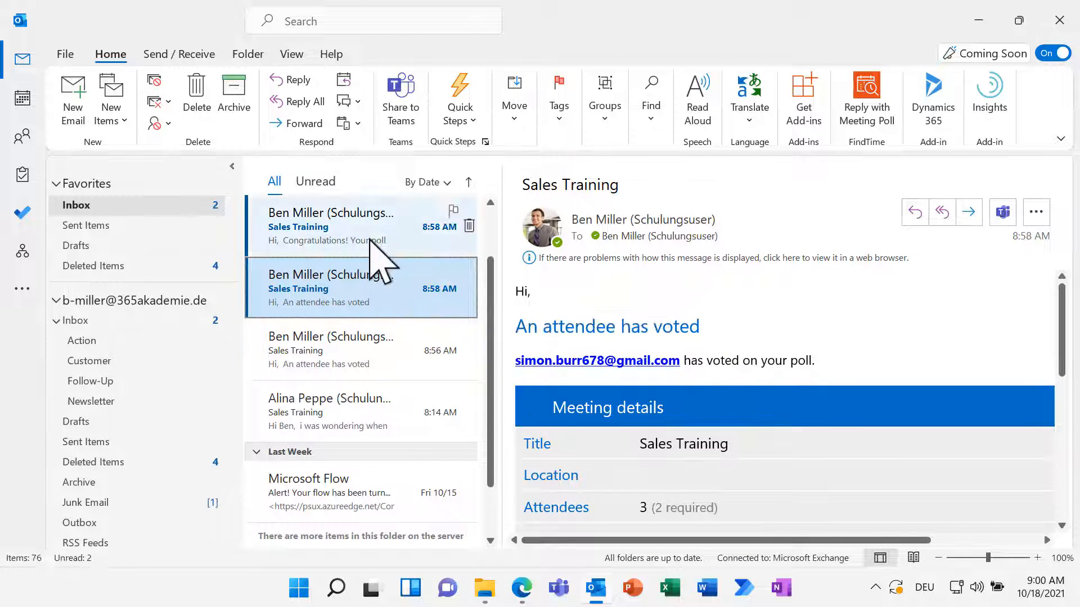
click(331, 226)
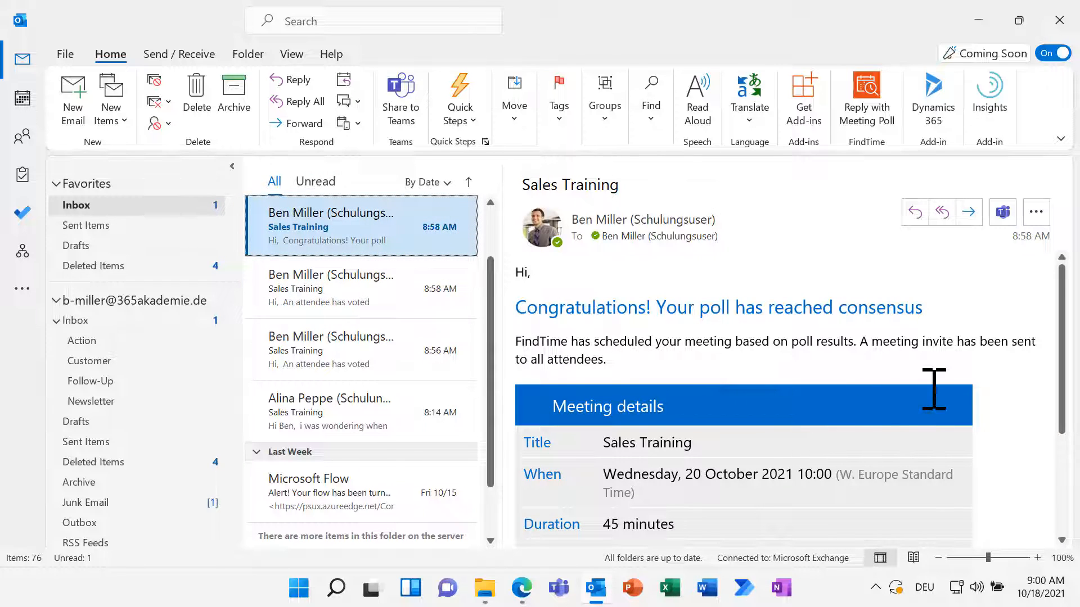
scroll(down, 3)
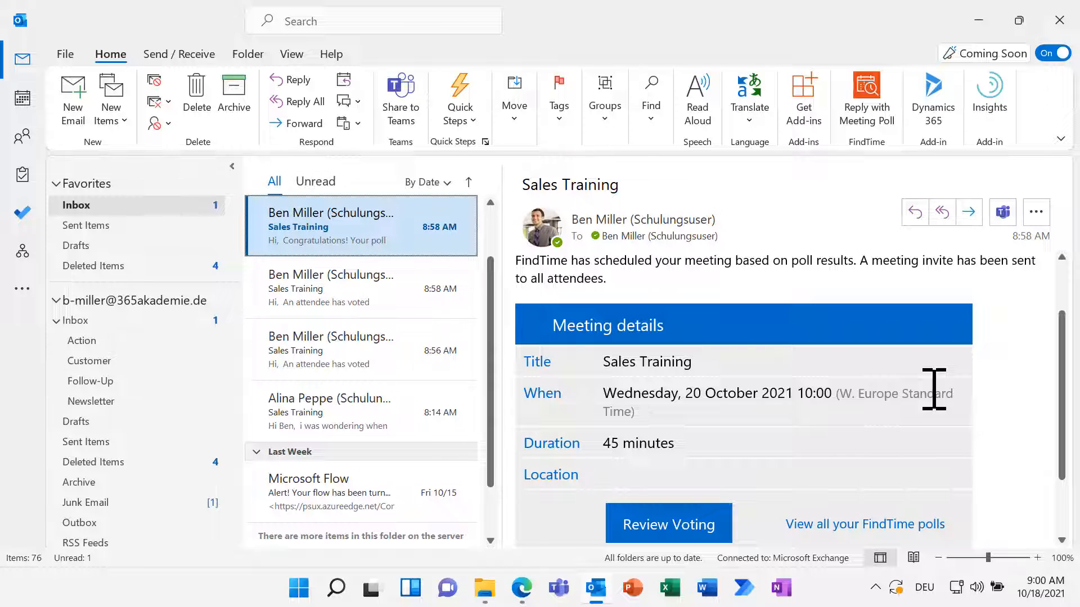
Review the final voting results online for Wednesday, 20 October at 10:00, then return to Outlook desktop.
click(667, 524)
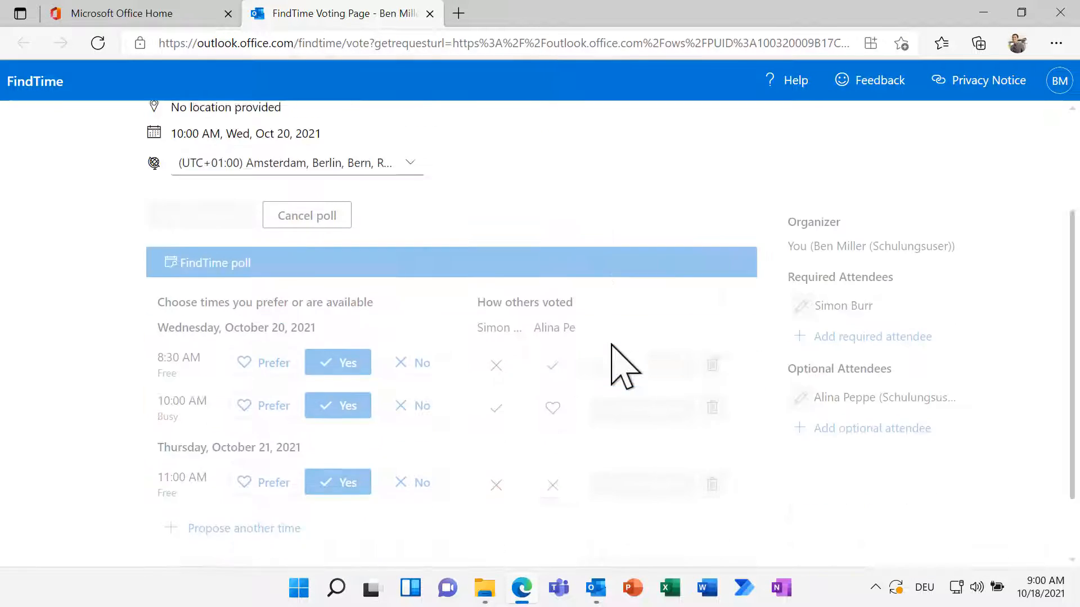
scroll(up, 3)
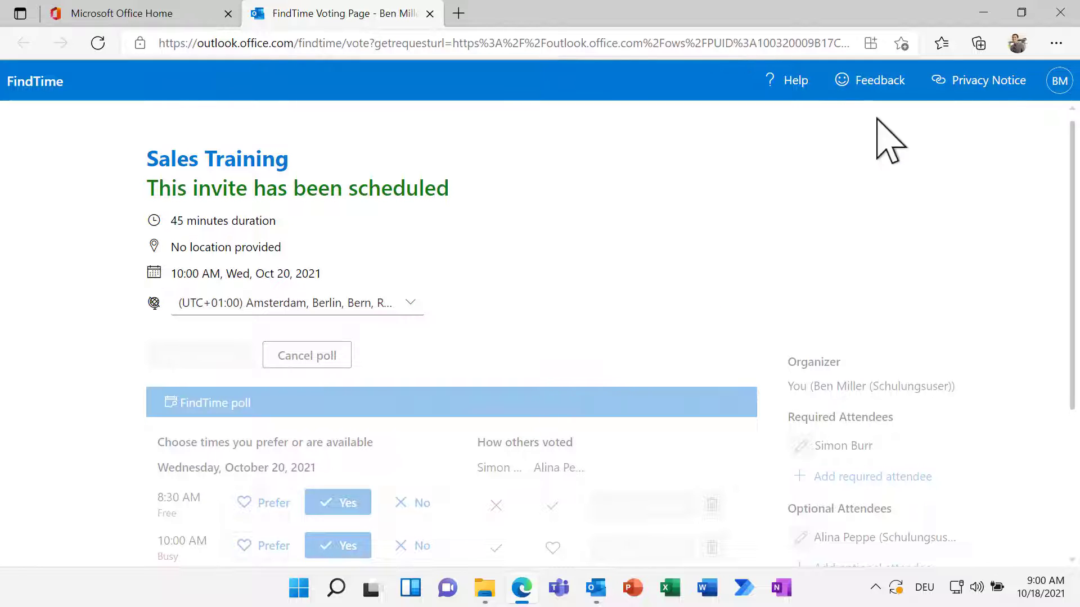
click(595, 588)
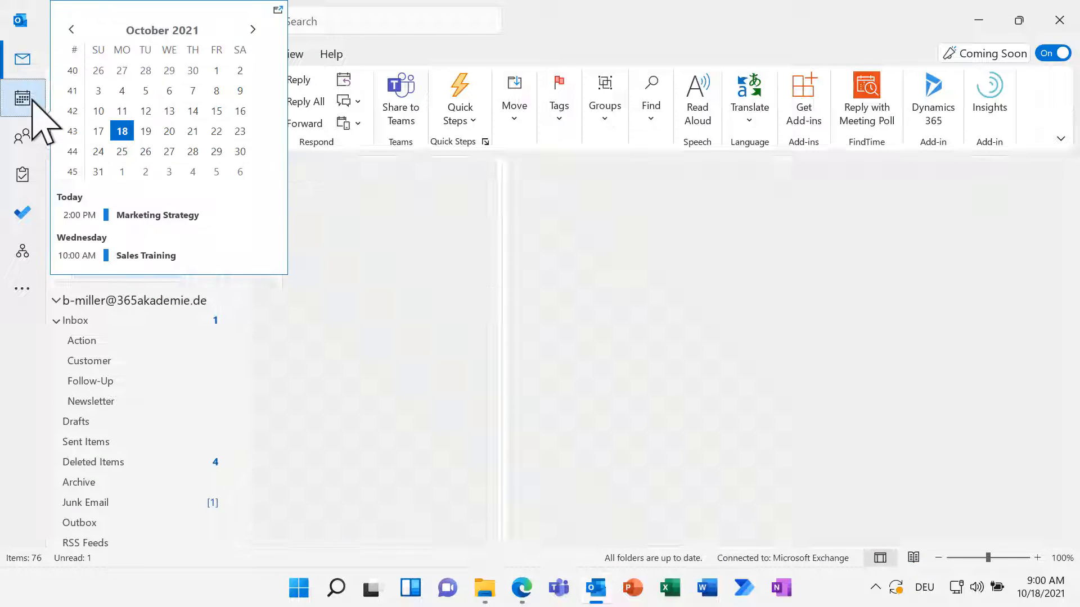
From the calendar, view the Sales Training Teams meeting on Wednesday 10/20/2021, 10:00–10:45 AM.
click(21, 97)
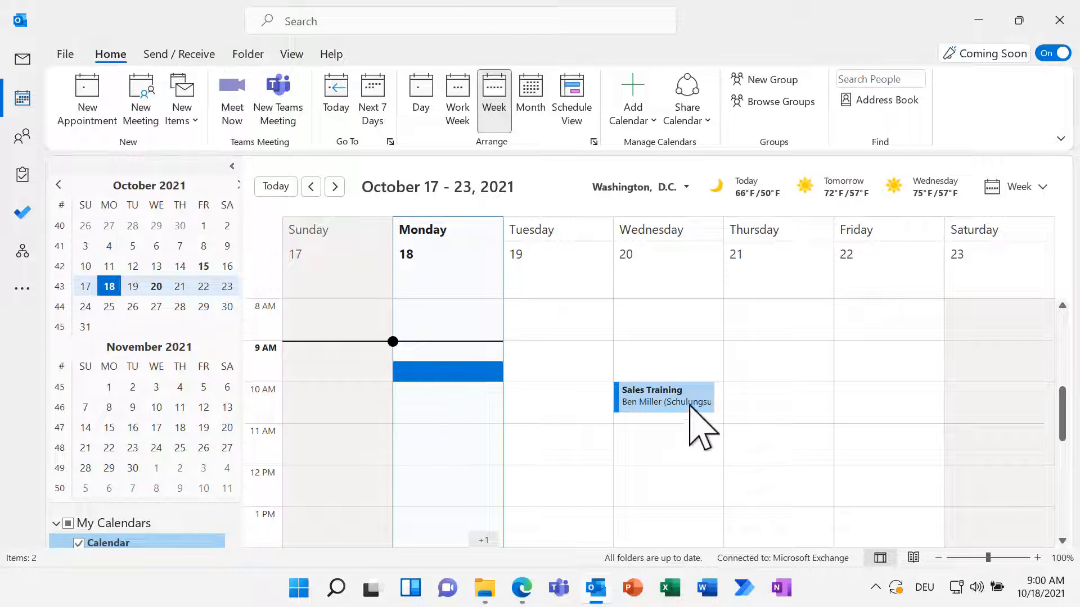
mouse_move(743, 479)
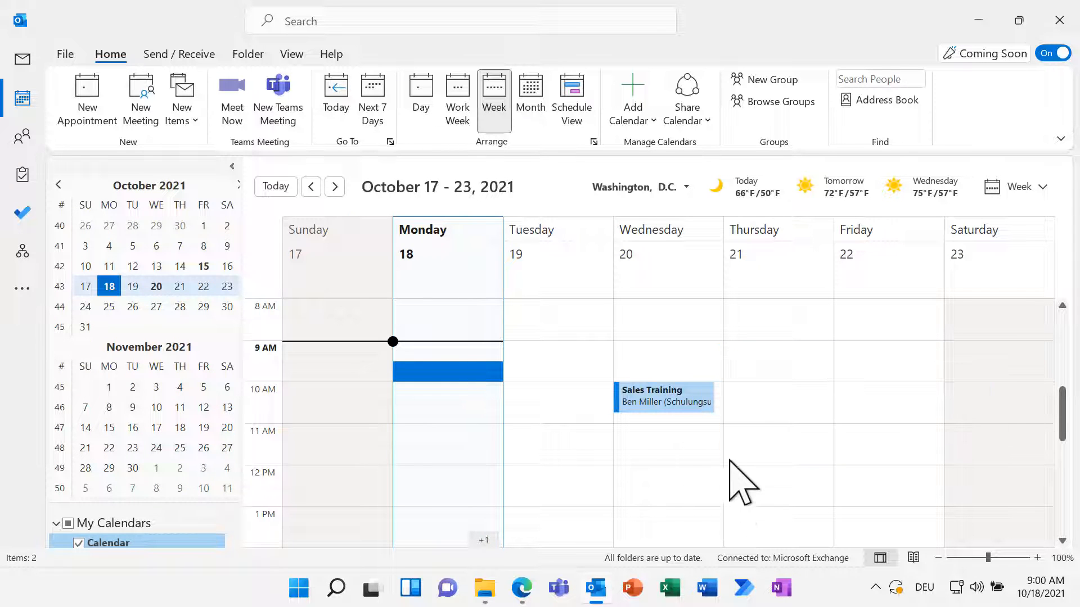
click(664, 397)
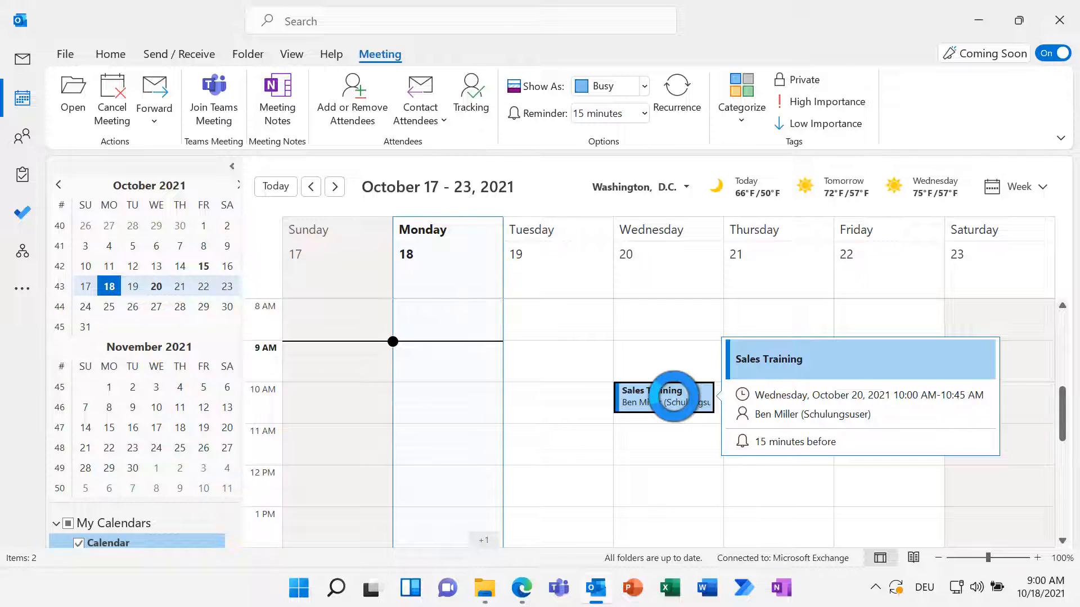
double_click(663, 397)
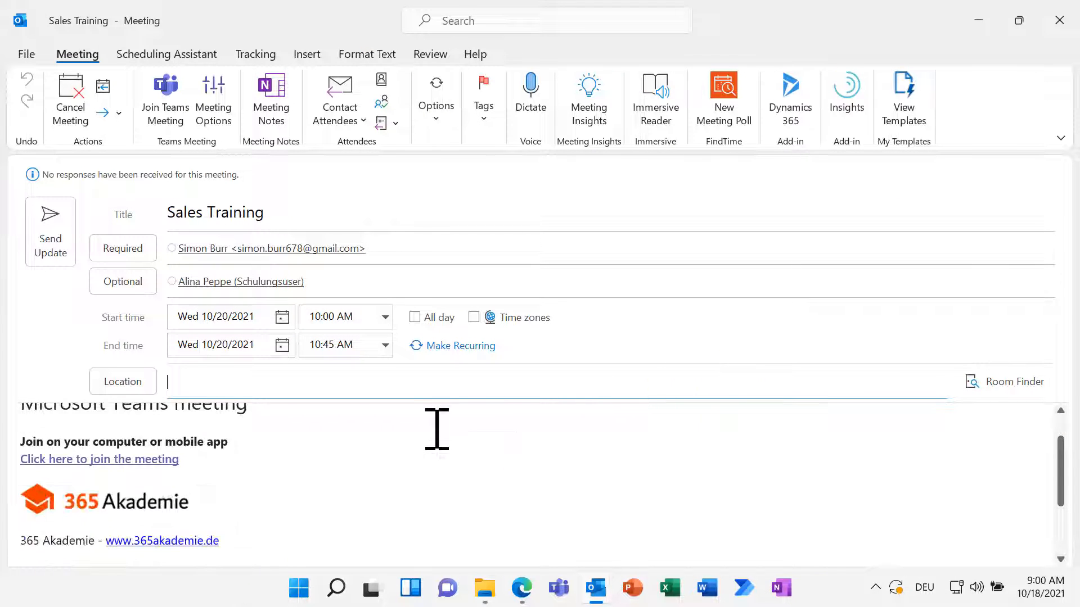
mouse_move(99, 458)
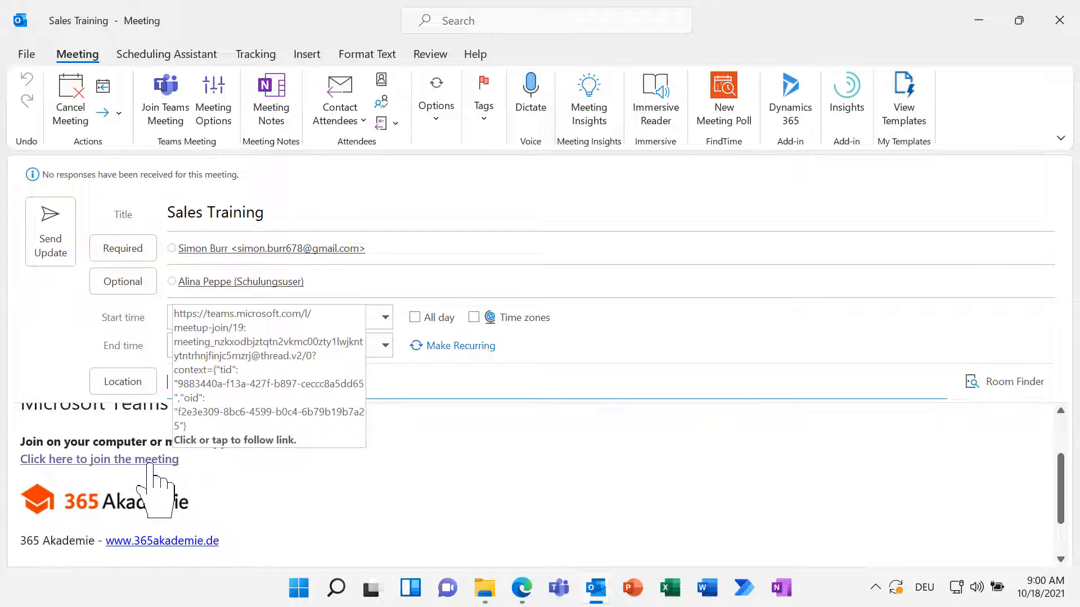